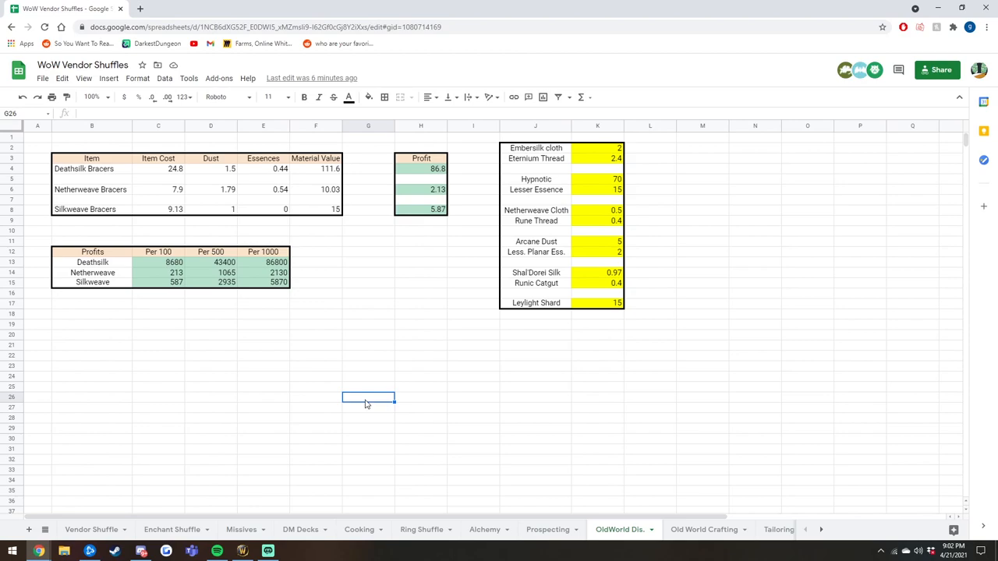
{"action": "mouse_move", "coordinate": [144, 505]}
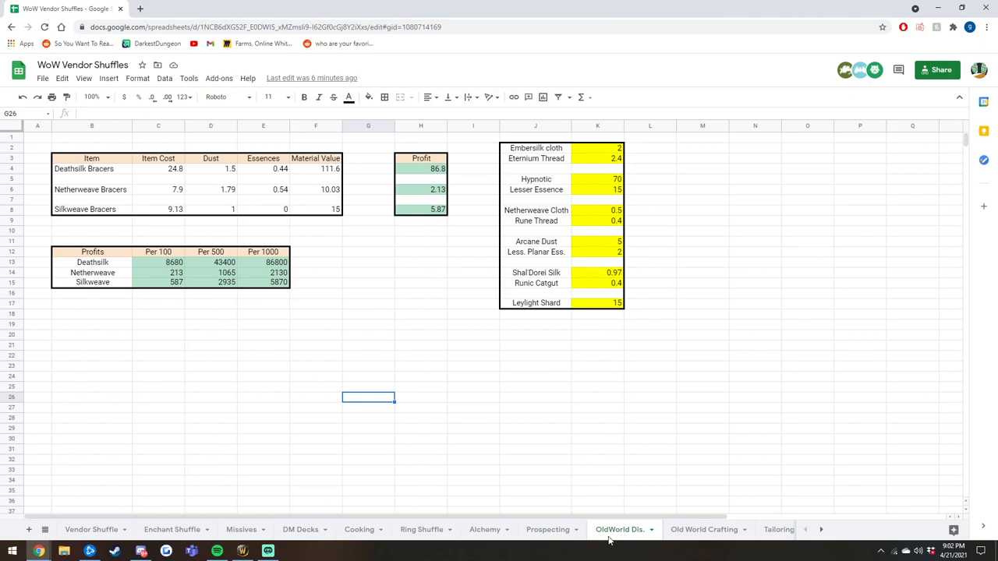
{"action": "mouse_move", "coordinate": [327, 535]}
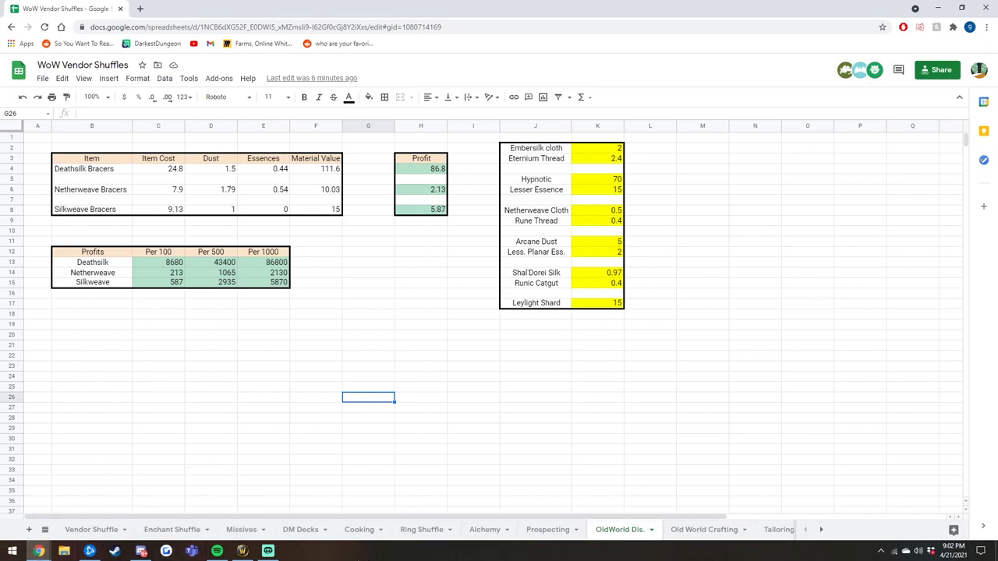
Browse the workbook's later and earlier sheet tabs and the file options
{"action": "left_click", "coordinate": [820, 530]}
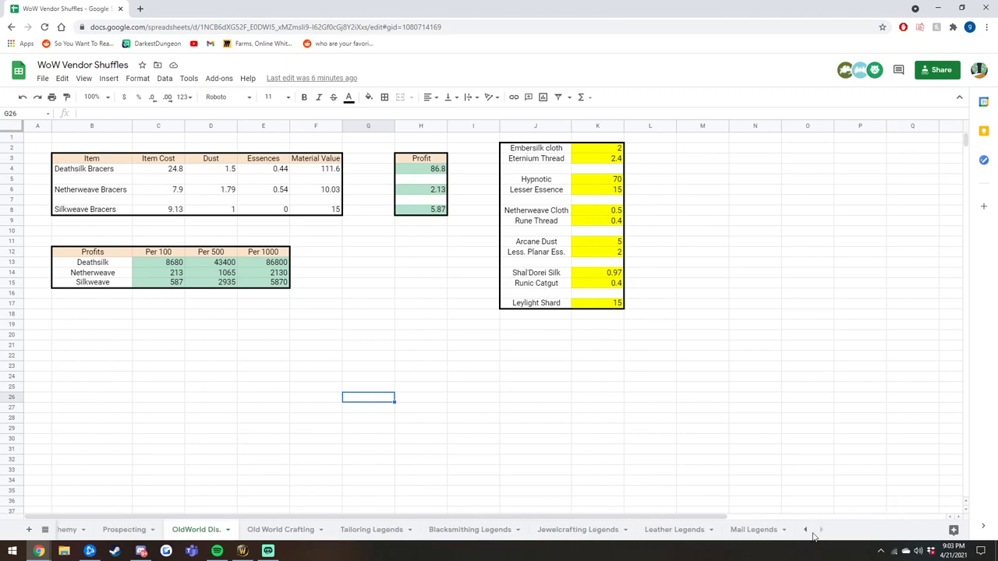
{"action": "left_click", "coordinate": [805, 529]}
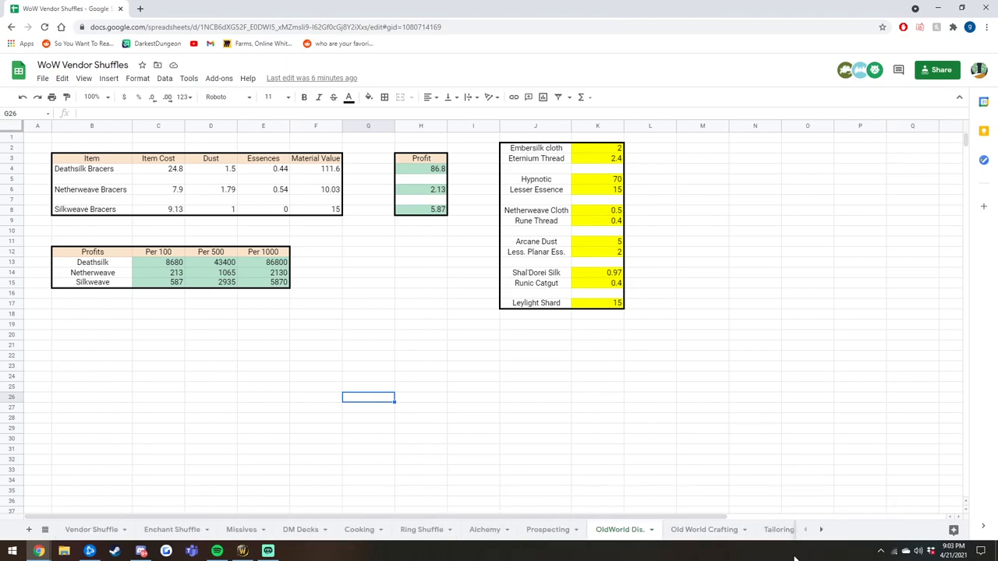
{"action": "mouse_move", "coordinate": [575, 511]}
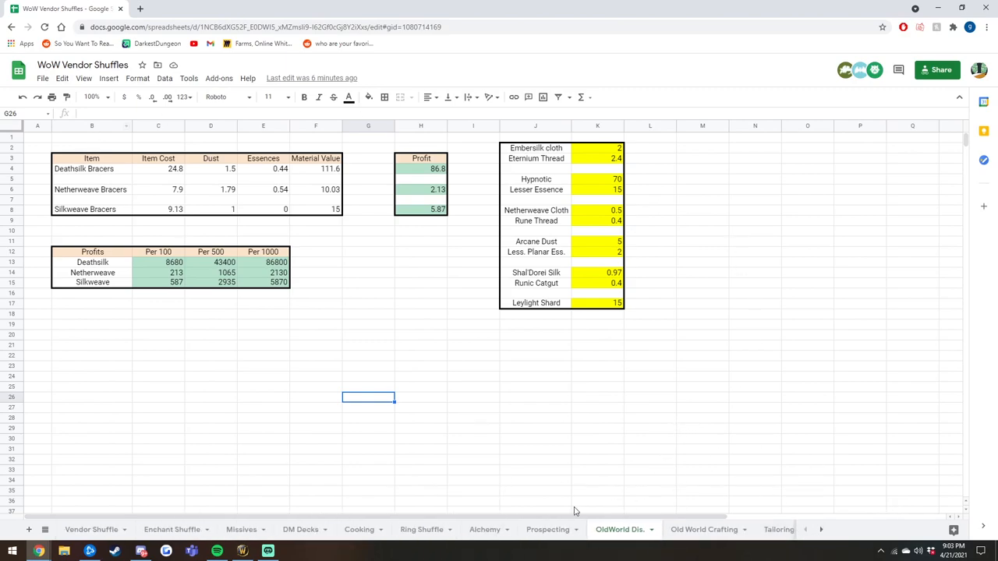
{"action": "mouse_move", "coordinate": [198, 234]}
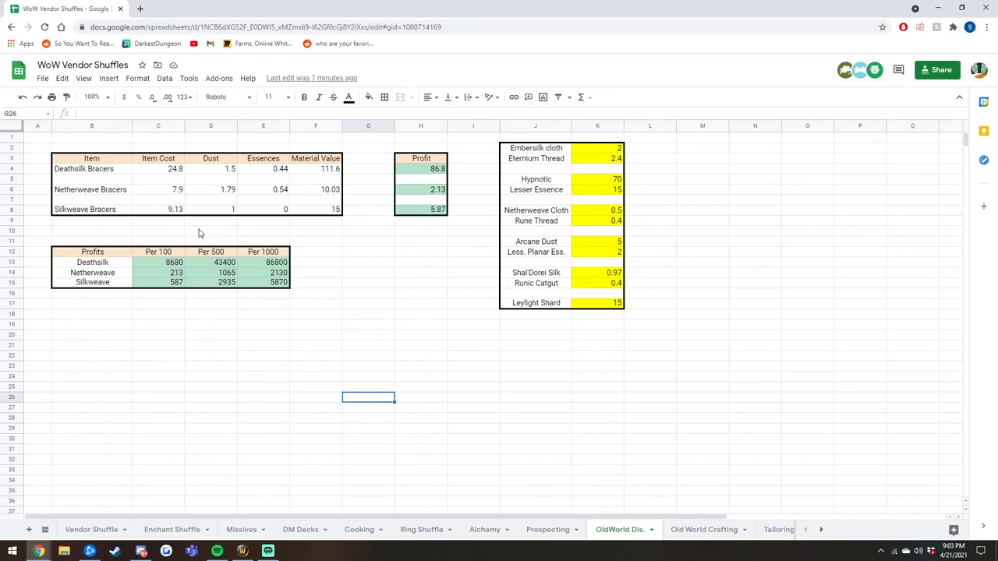
{"action": "left_click", "coordinate": [42, 78]}
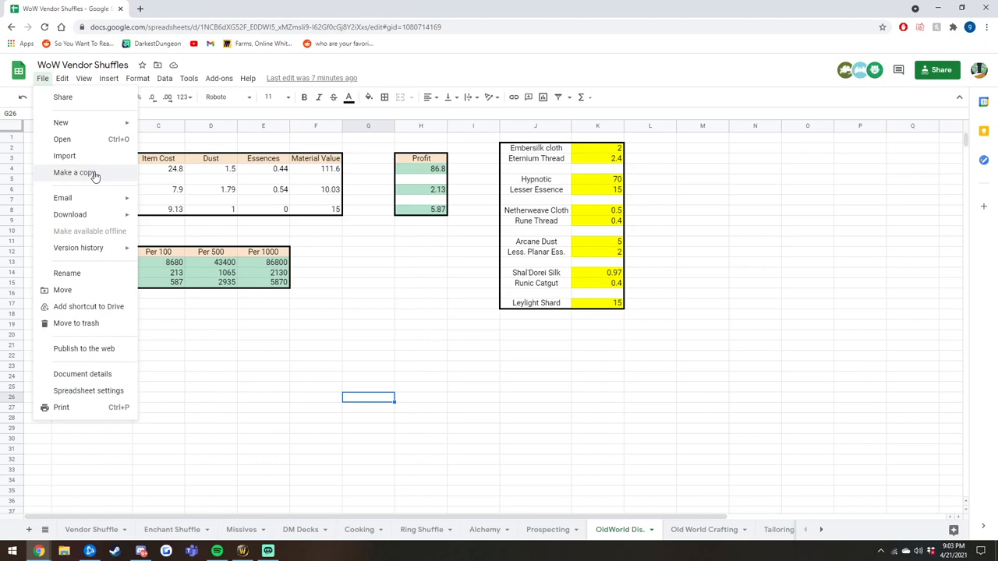
{"action": "mouse_move", "coordinate": [396, 358]}
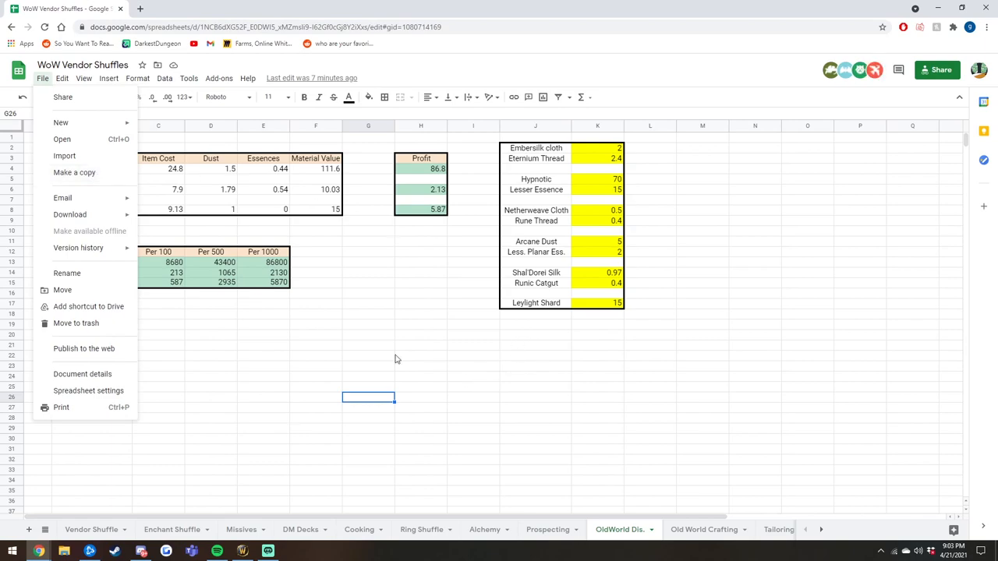
{"action": "mouse_move", "coordinate": [74, 173]}
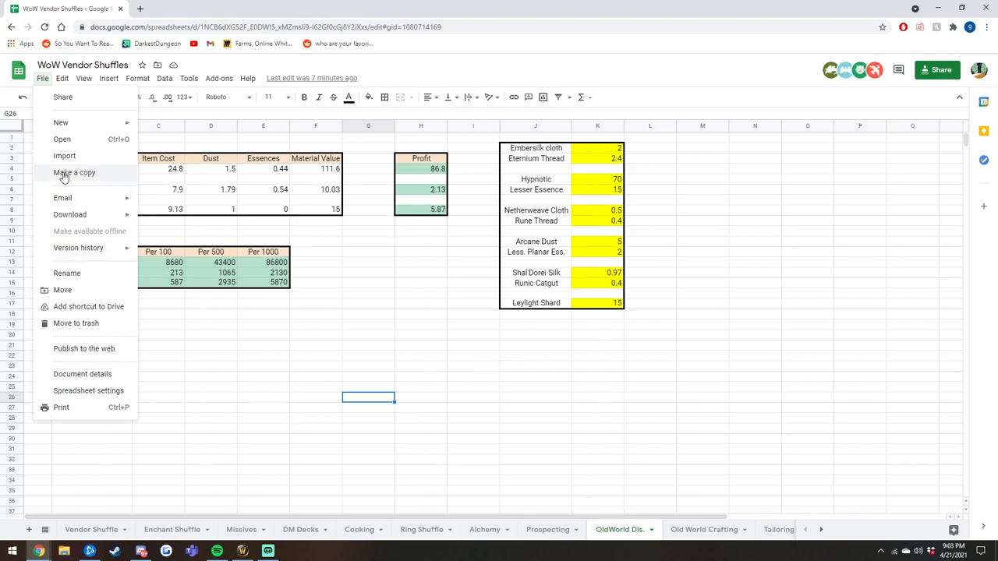
{"action": "mouse_move", "coordinate": [605, 343]}
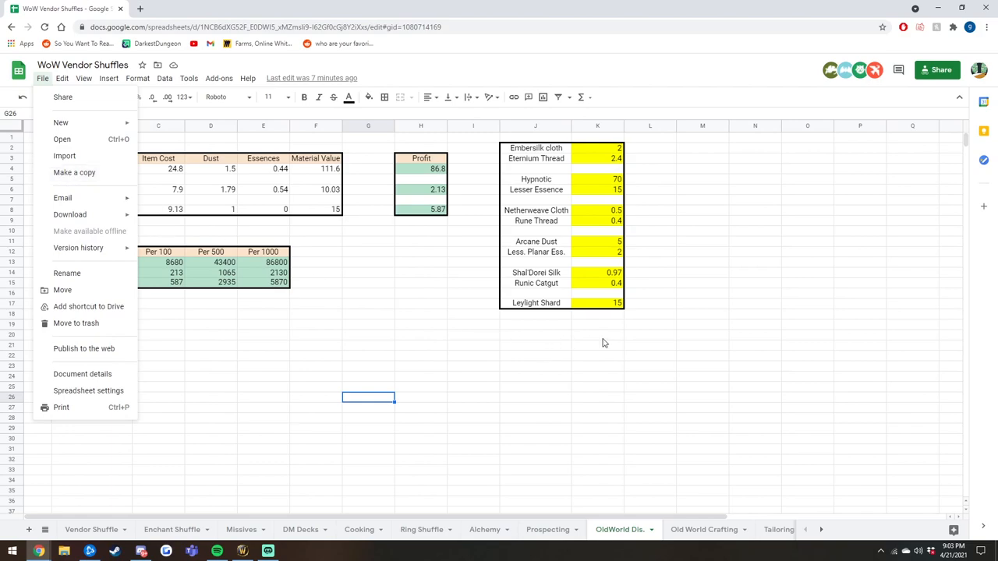
{"action": "left_click", "coordinate": [421, 356]}
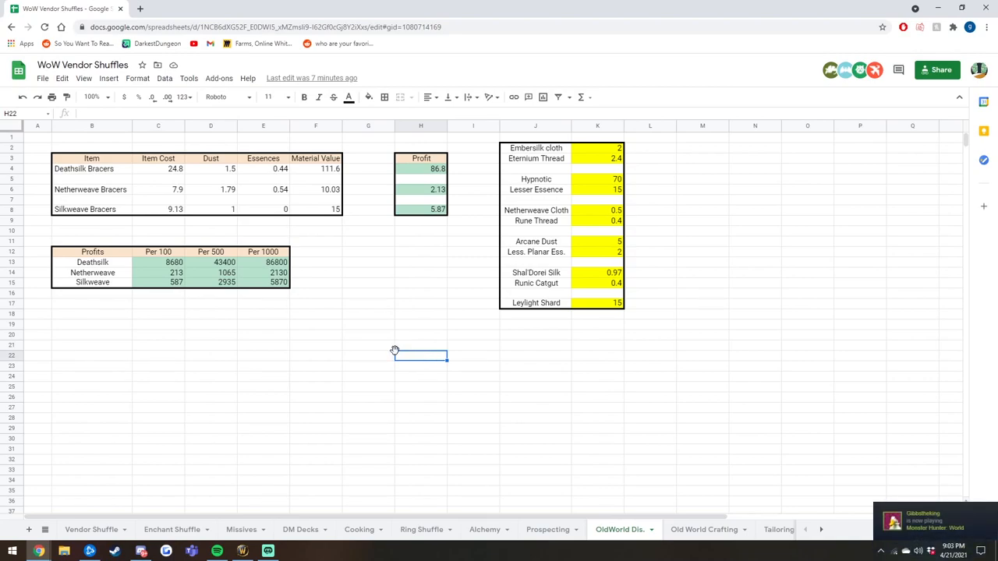
{"action": "mouse_move", "coordinate": [235, 306]}
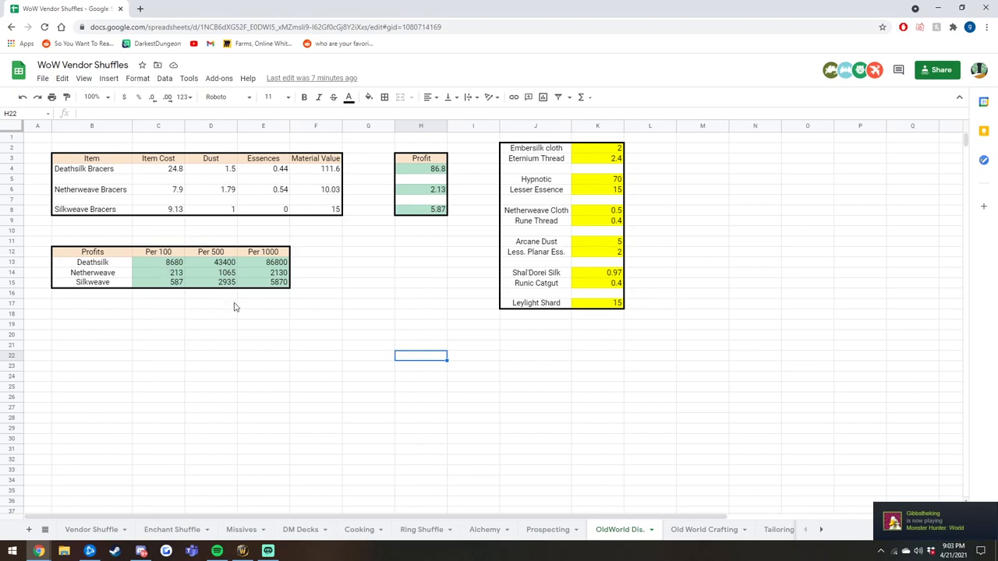
{"action": "mouse_move", "coordinate": [222, 313]}
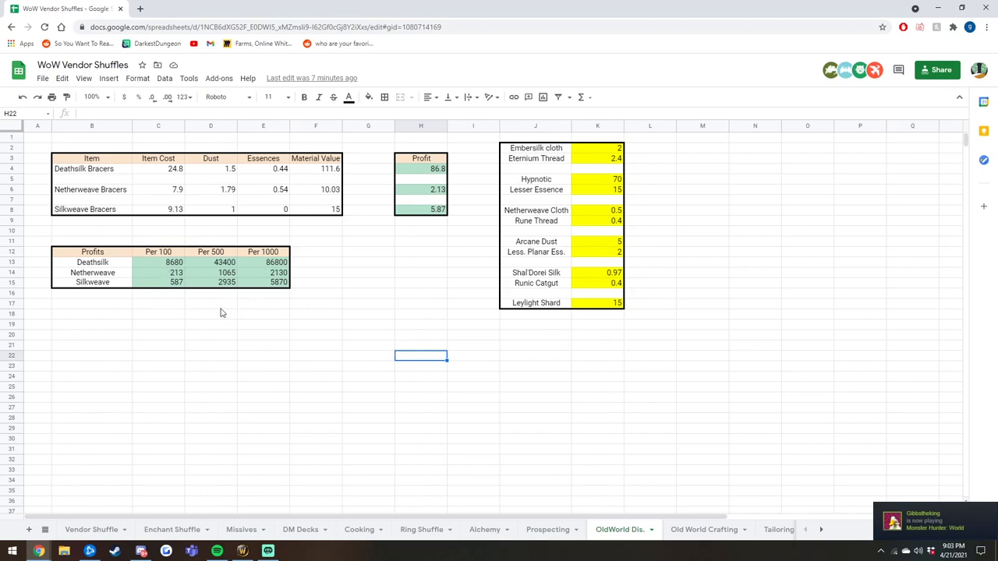
{"action": "left_click", "coordinate": [263, 356]}
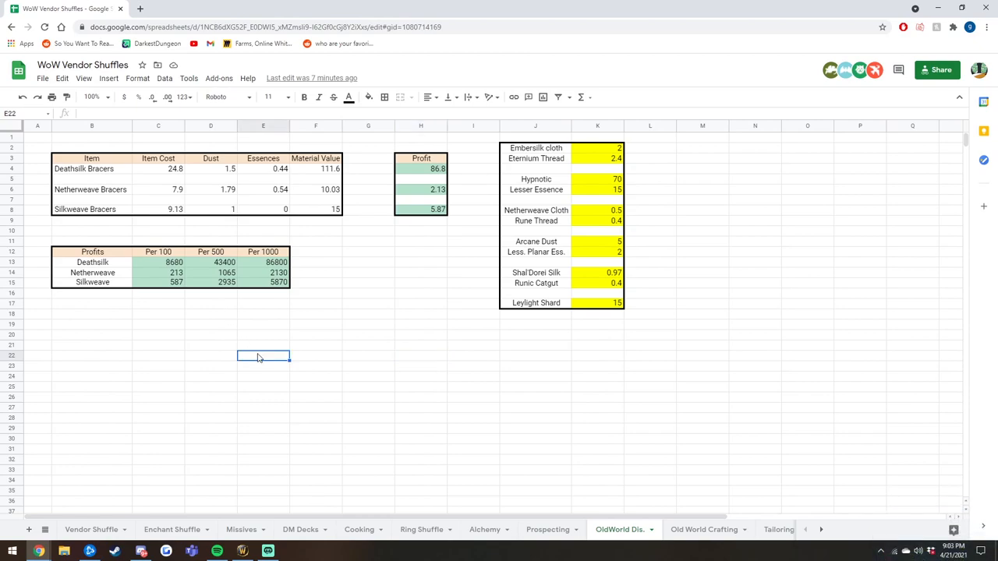
{"action": "mouse_move", "coordinate": [219, 339]}
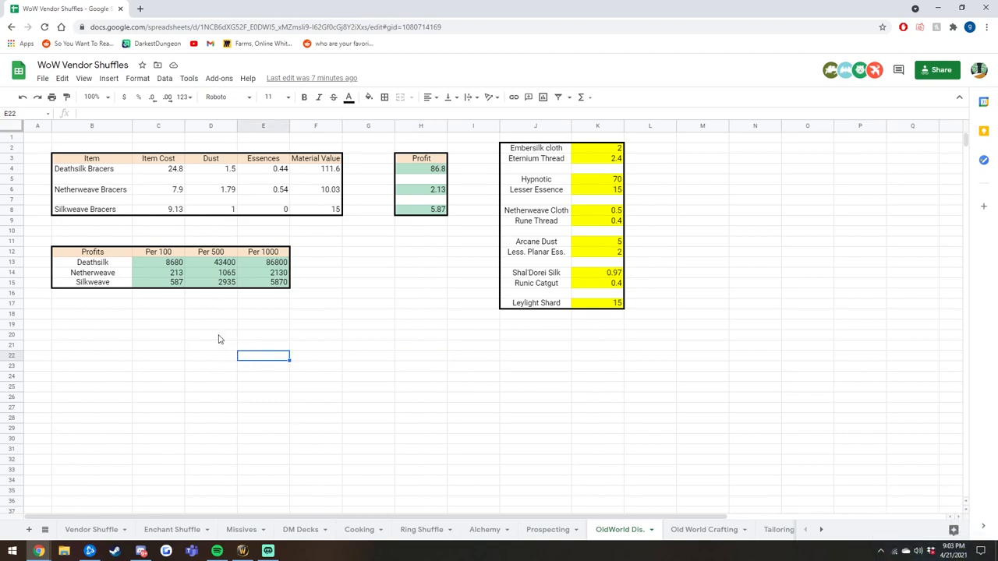
{"action": "mouse_move", "coordinate": [192, 237]}
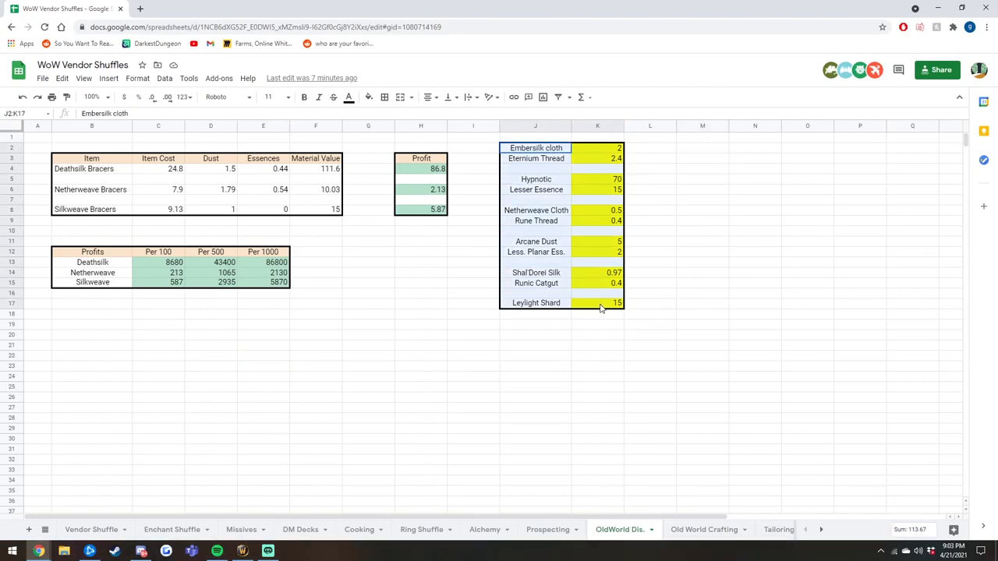
Inspect the price table's Eternium Thread, Runic Catgut and Rune Thread entries and prices
{"action": "left_click", "coordinate": [702, 273]}
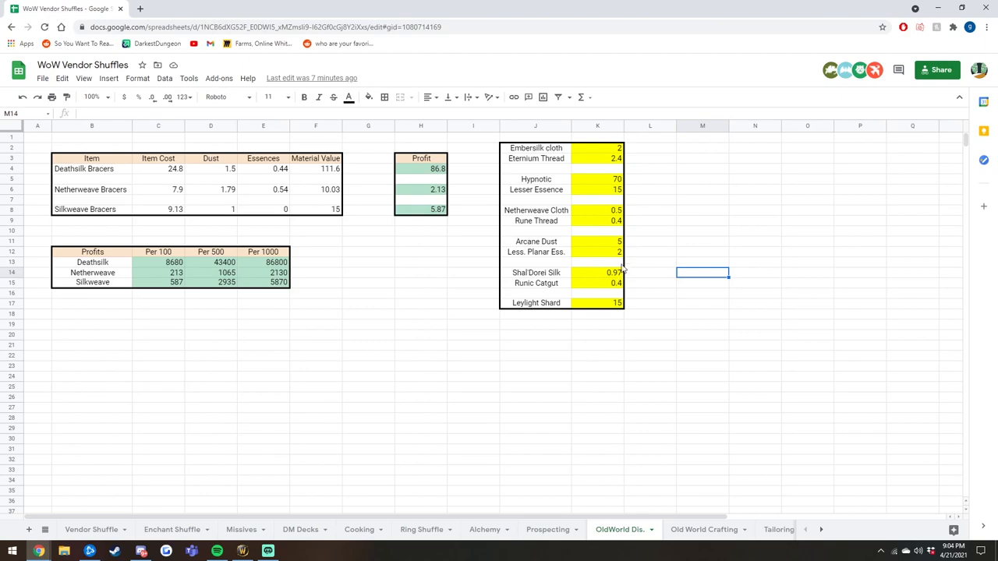
{"action": "mouse_move", "coordinate": [545, 154]}
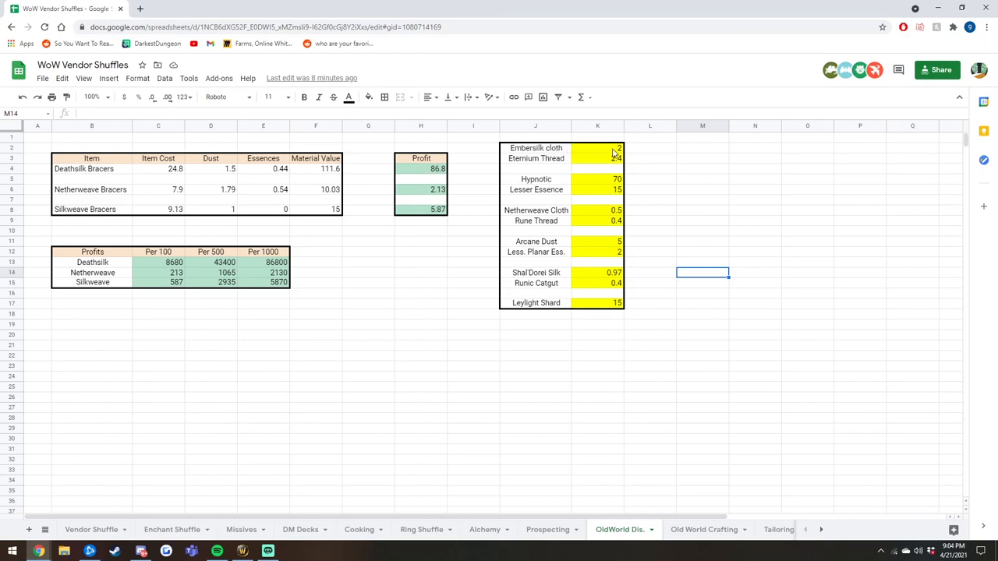
{"action": "left_click", "coordinate": [535, 158]}
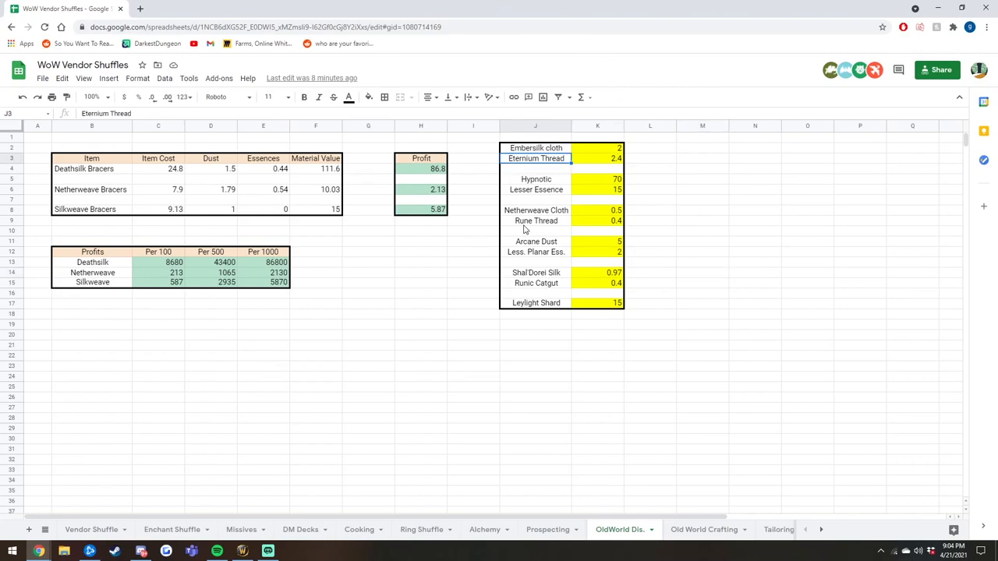
{"action": "left_click", "coordinate": [535, 283]}
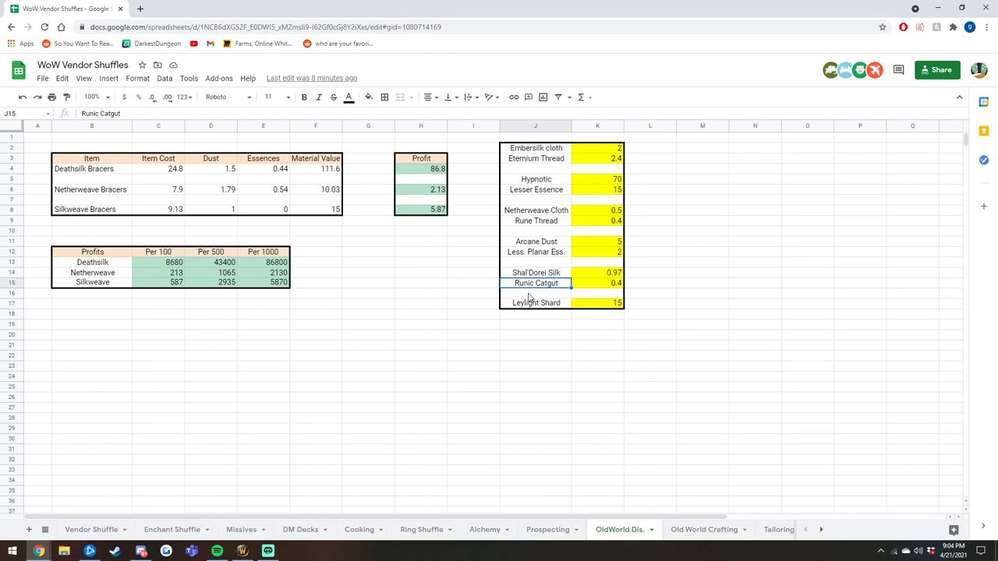
{"action": "mouse_move", "coordinate": [634, 197]}
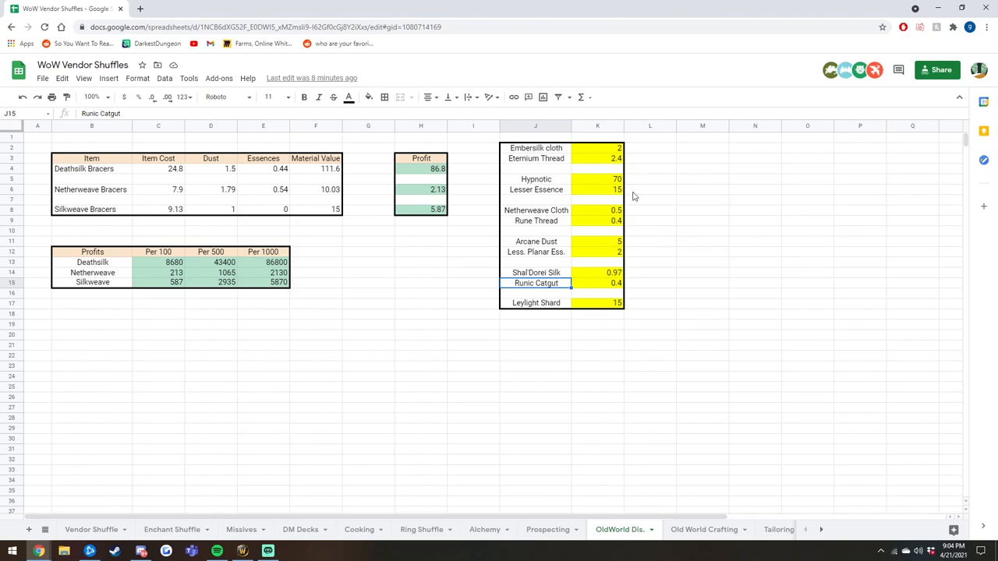
{"action": "left_click", "coordinate": [597, 159]}
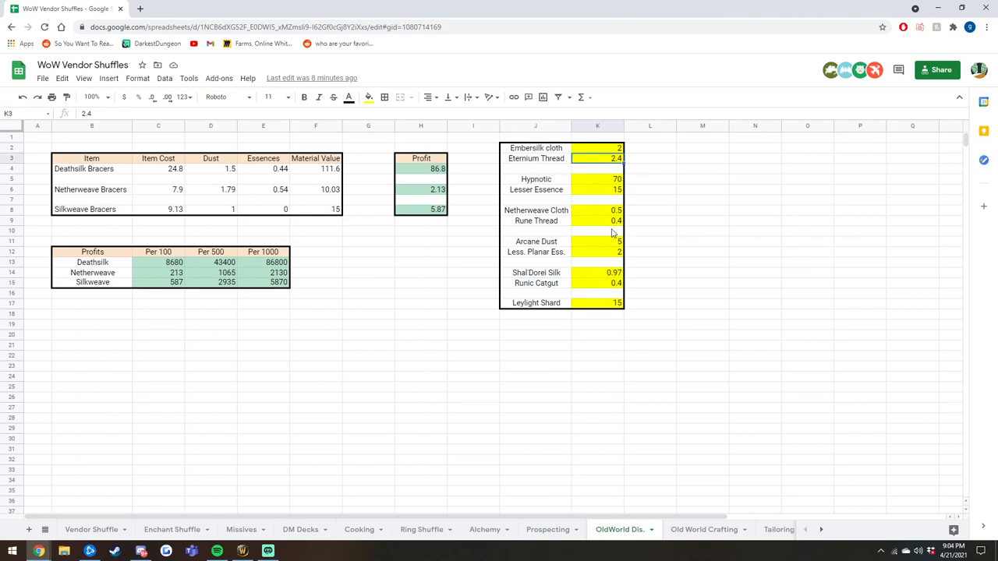
{"action": "left_click", "coordinate": [597, 220]}
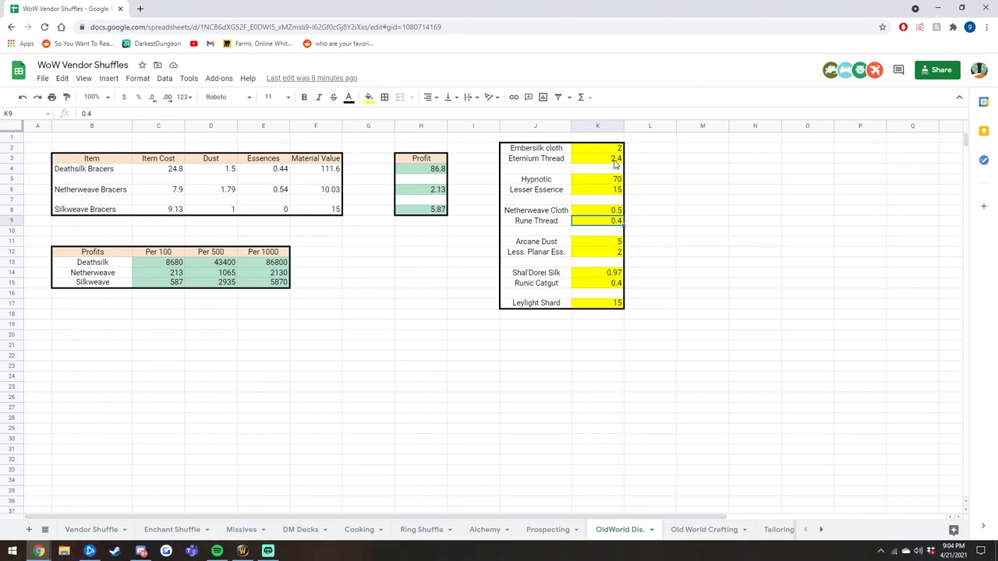
{"action": "mouse_move", "coordinate": [575, 261]}
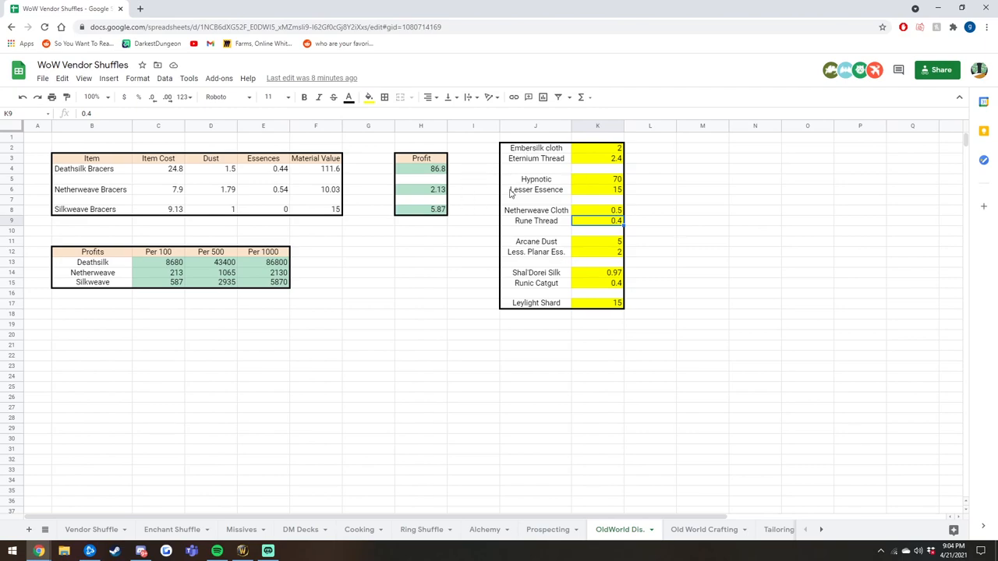
{"action": "mouse_move", "coordinate": [682, 203]}
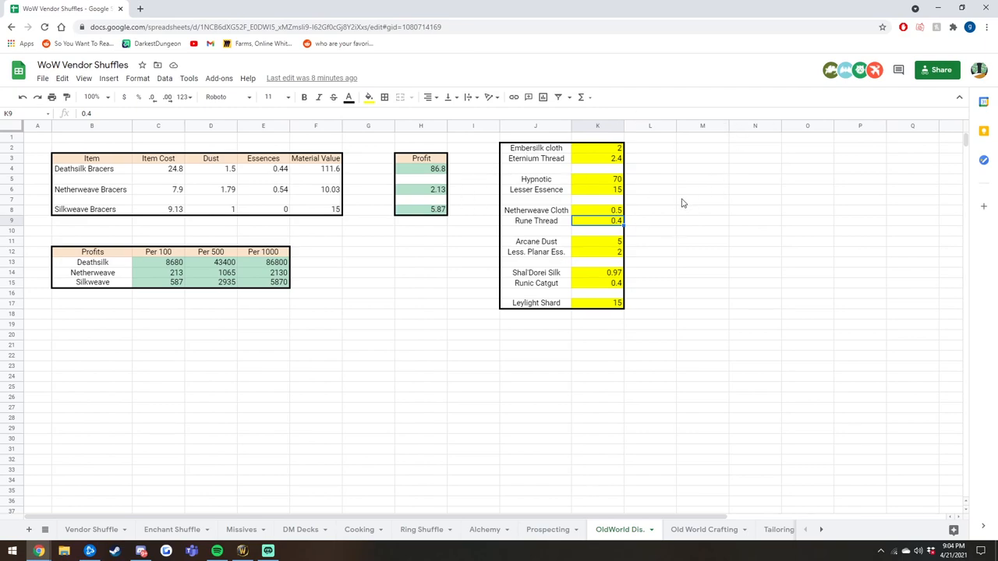
{"action": "mouse_move", "coordinate": [698, 226]}
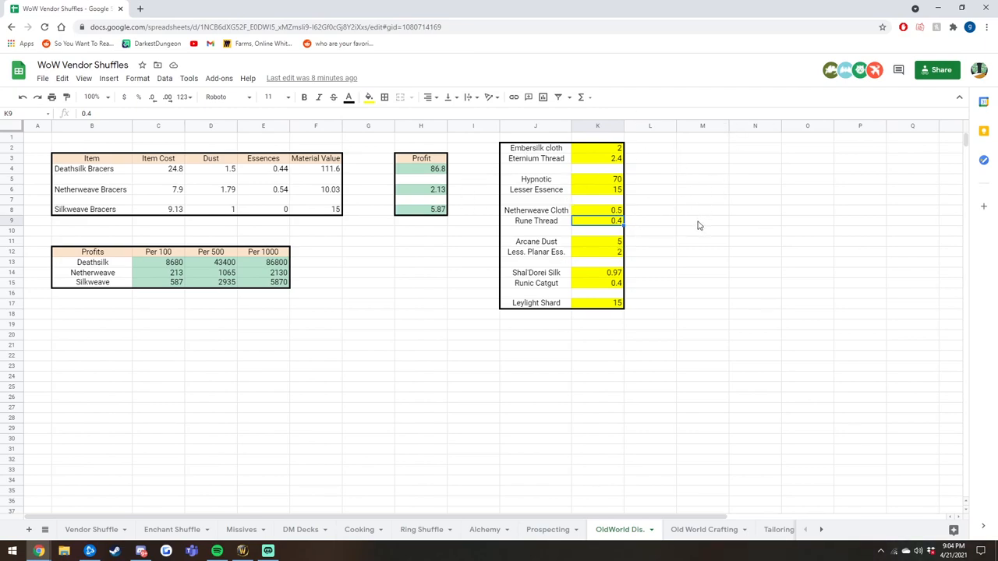
{"action": "mouse_move", "coordinate": [678, 236]}
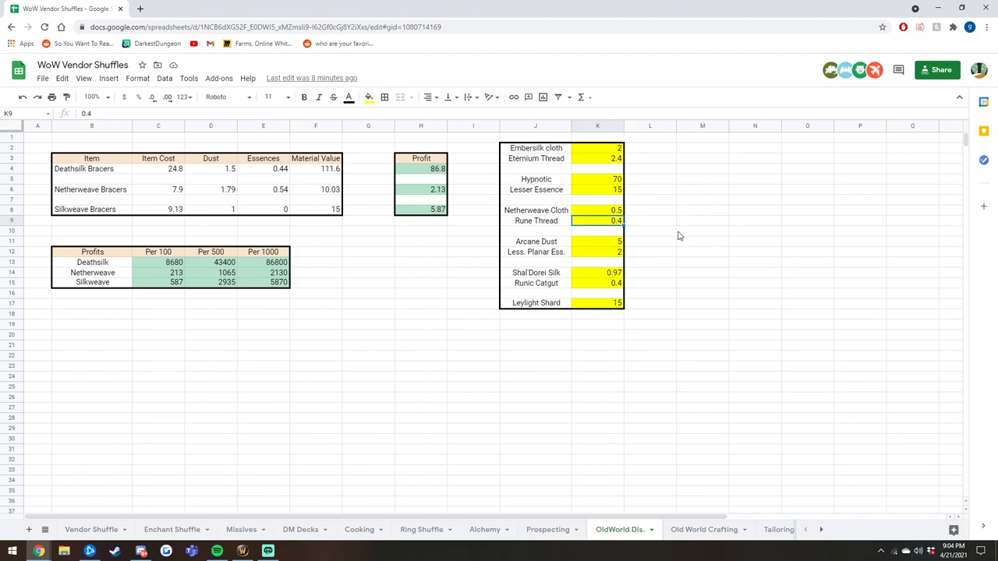
Review the item cost formulas for Deathsilk and Netherweave Bracers
{"action": "left_click", "coordinate": [650, 252]}
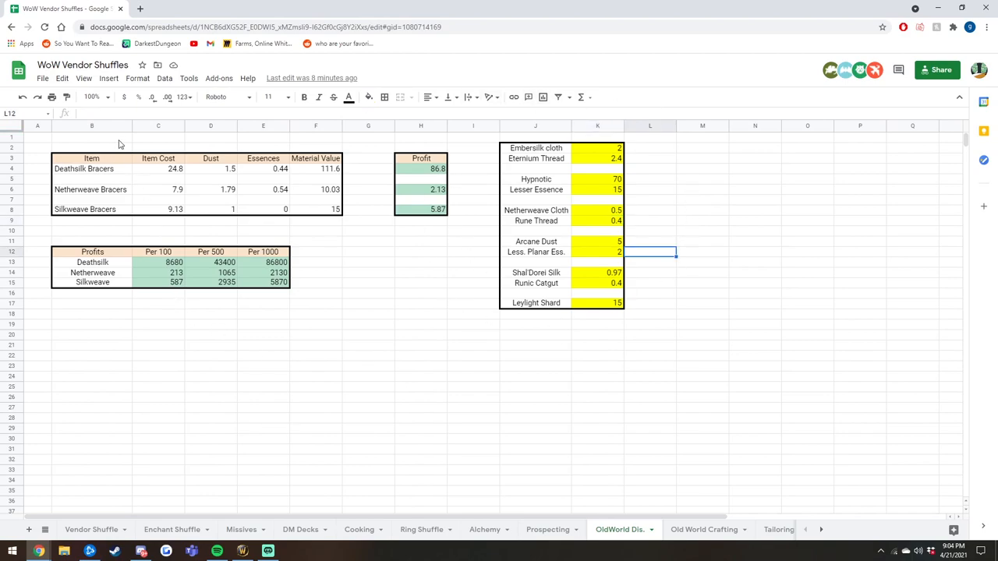
{"action": "mouse_move", "coordinate": [468, 339]}
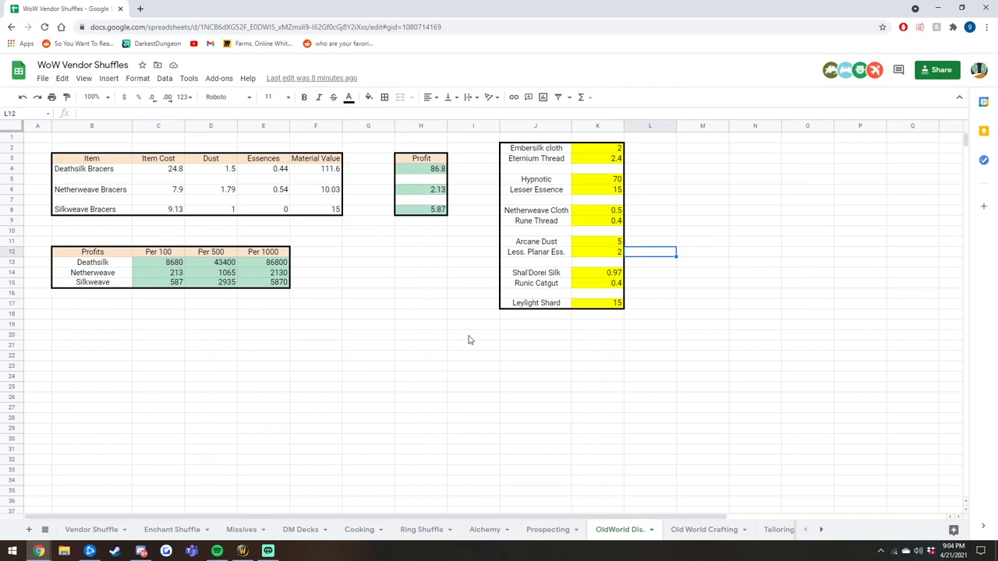
{"action": "left_click", "coordinate": [473, 325]}
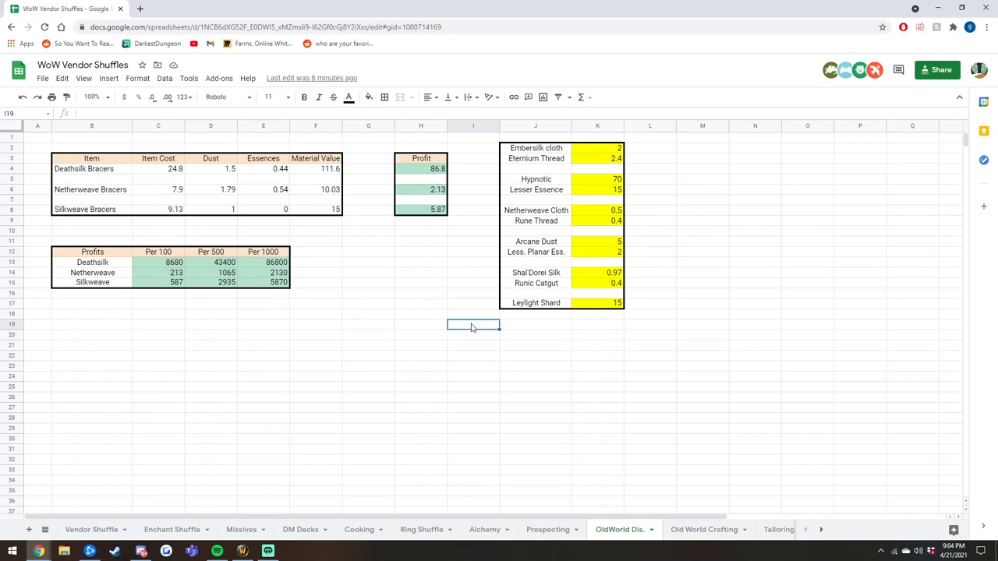
{"action": "left_click", "coordinate": [159, 169]}
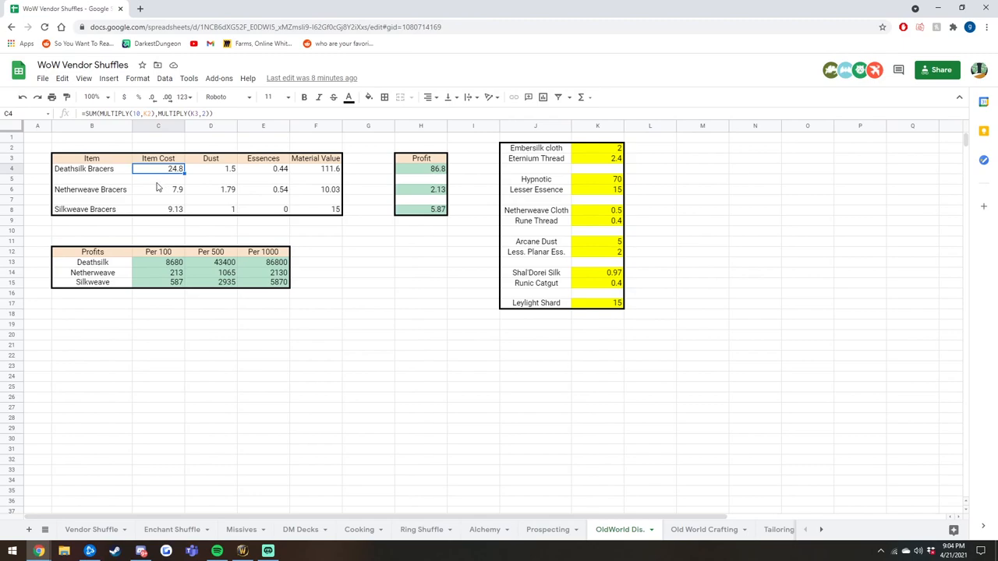
{"action": "mouse_move", "coordinate": [86, 176]}
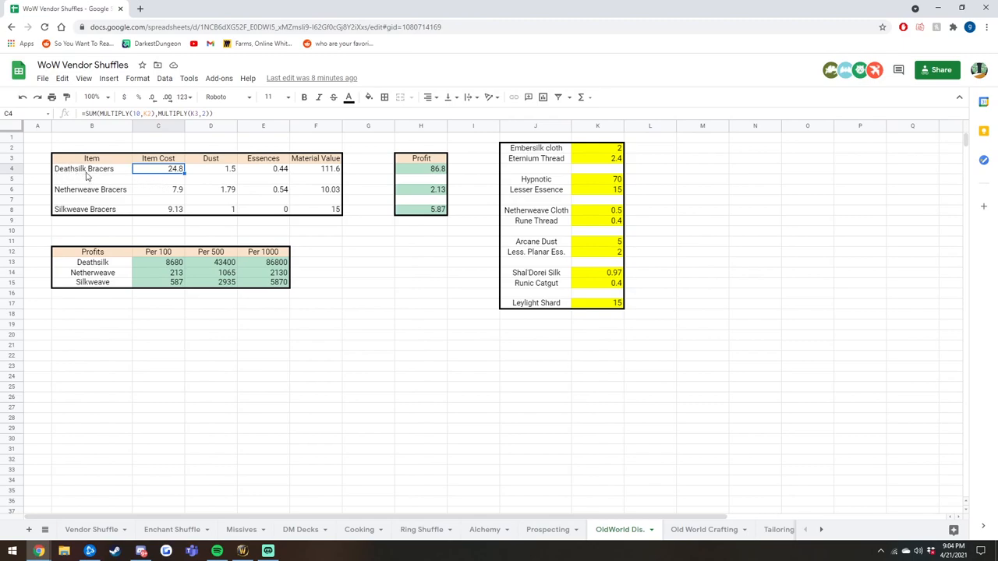
{"action": "mouse_move", "coordinate": [510, 318]}
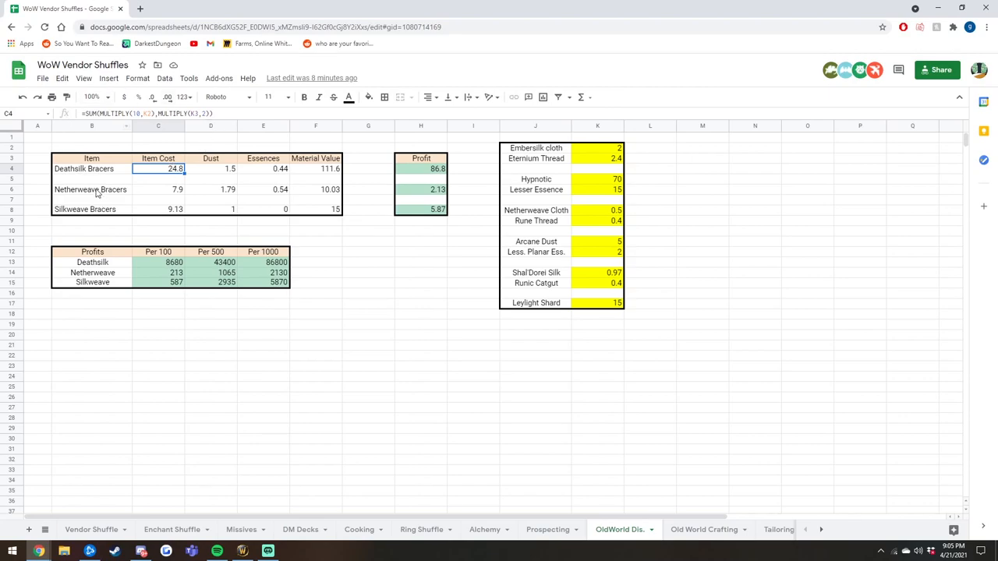
{"action": "left_click", "coordinate": [158, 190]}
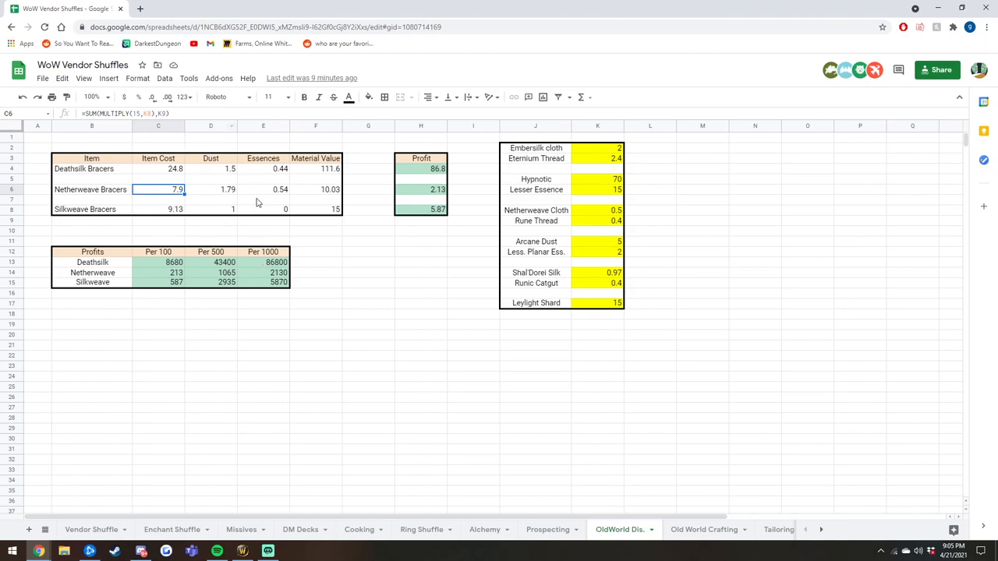
{"action": "left_click", "coordinate": [315, 231]}
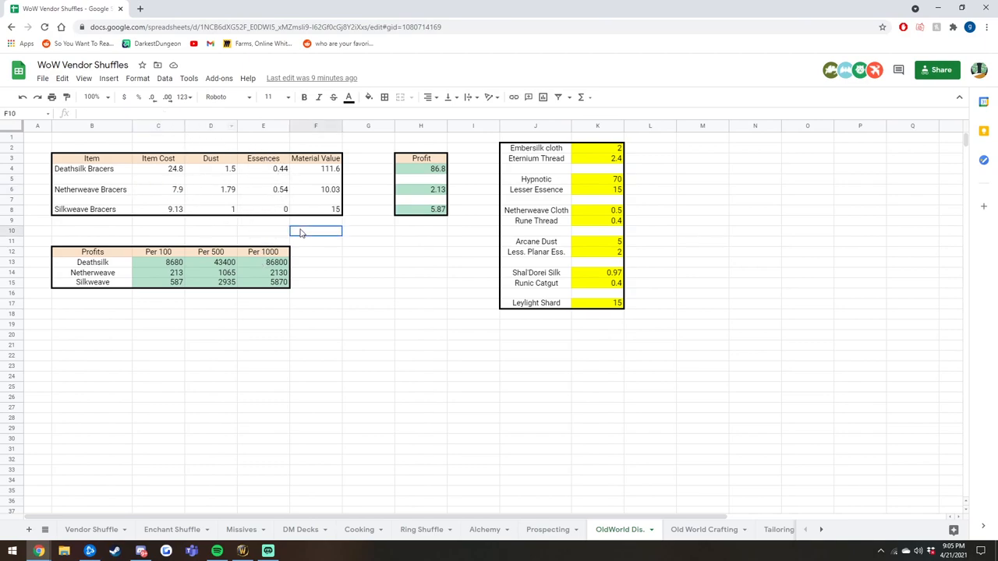
Check dust amounts for Deathsilk and Netherweave Bracers and Silkweave essences
{"action": "left_click", "coordinate": [210, 169]}
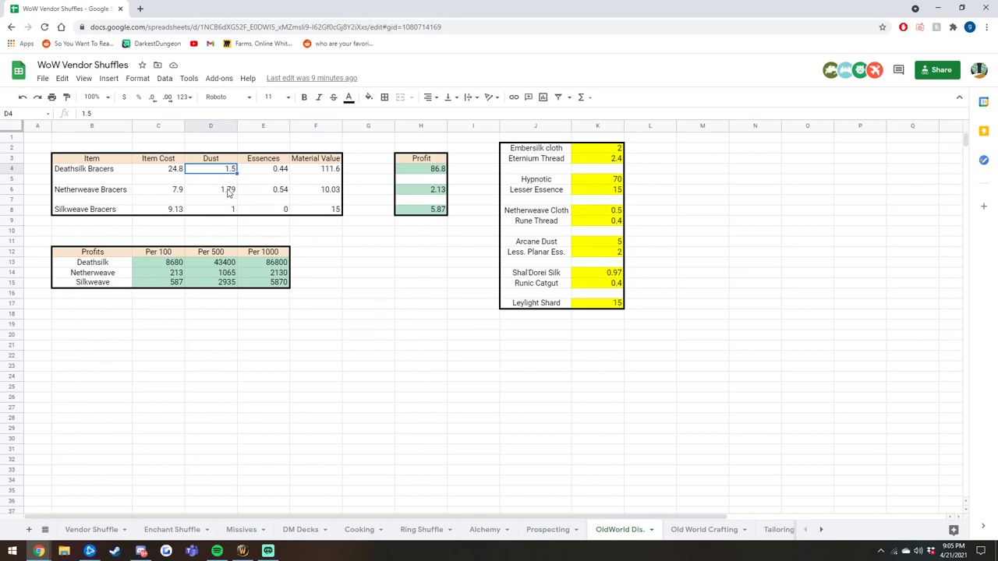
{"action": "left_click", "coordinate": [210, 189]}
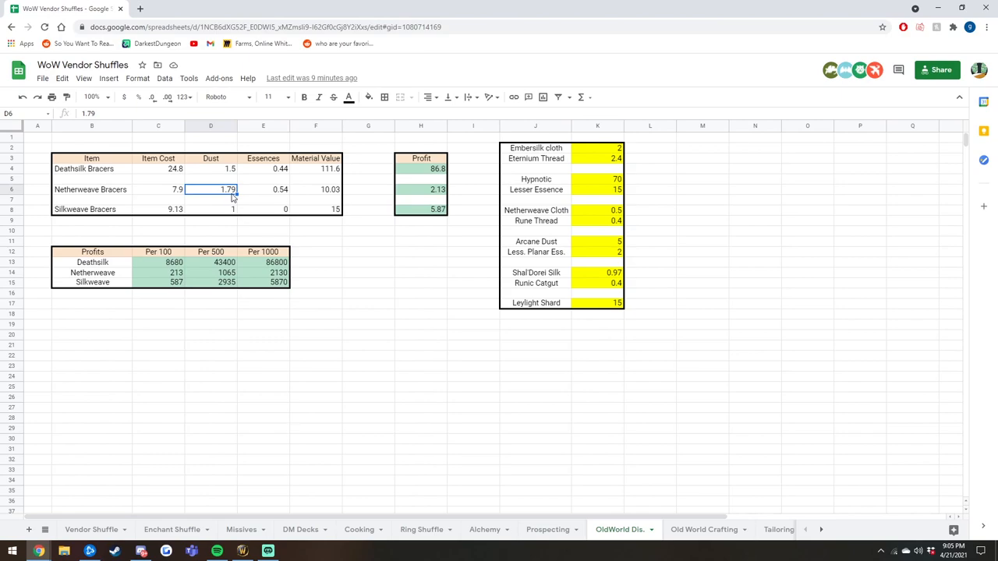
{"action": "mouse_move", "coordinate": [147, 127]}
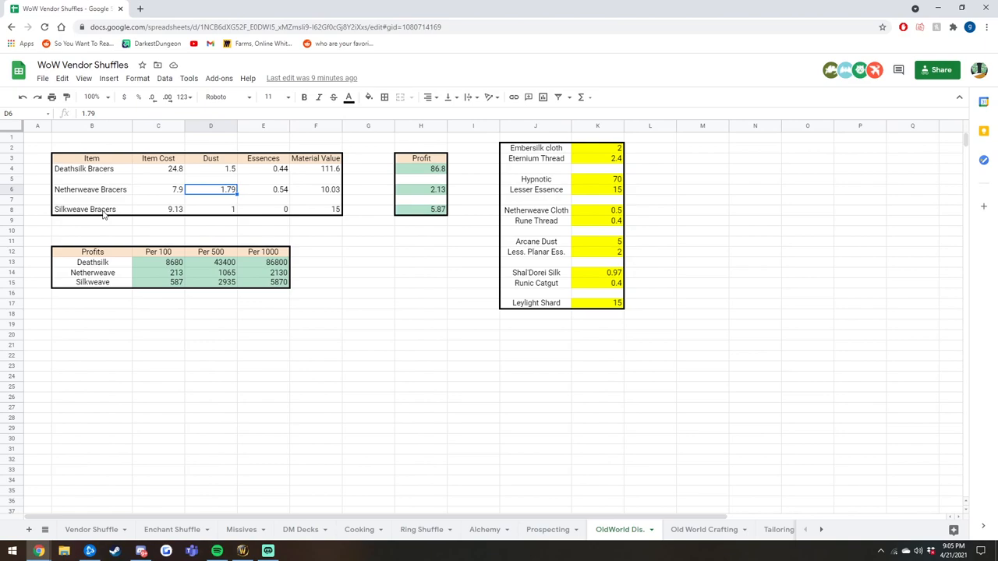
{"action": "left_click", "coordinate": [210, 209]}
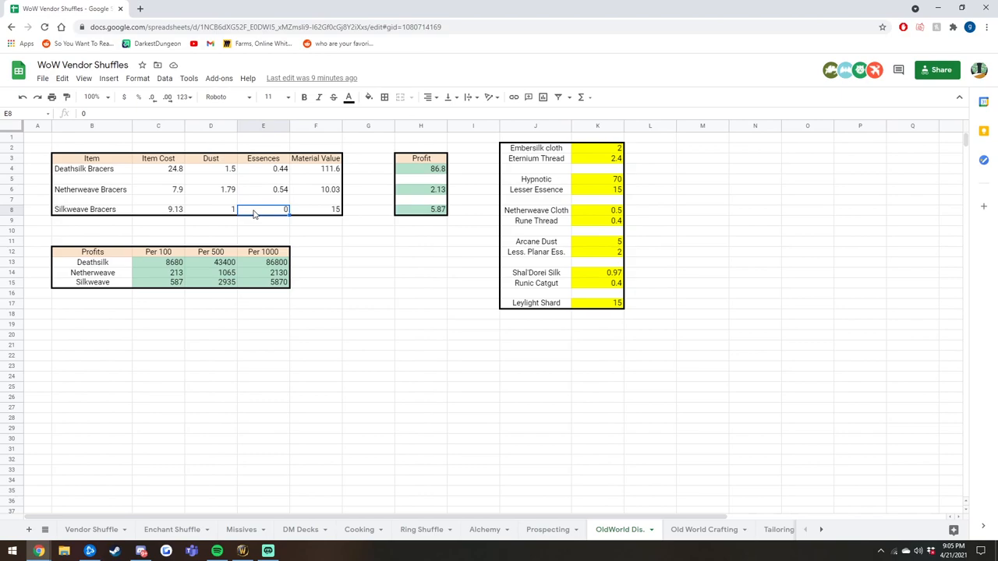
{"action": "left_click", "coordinate": [315, 242]}
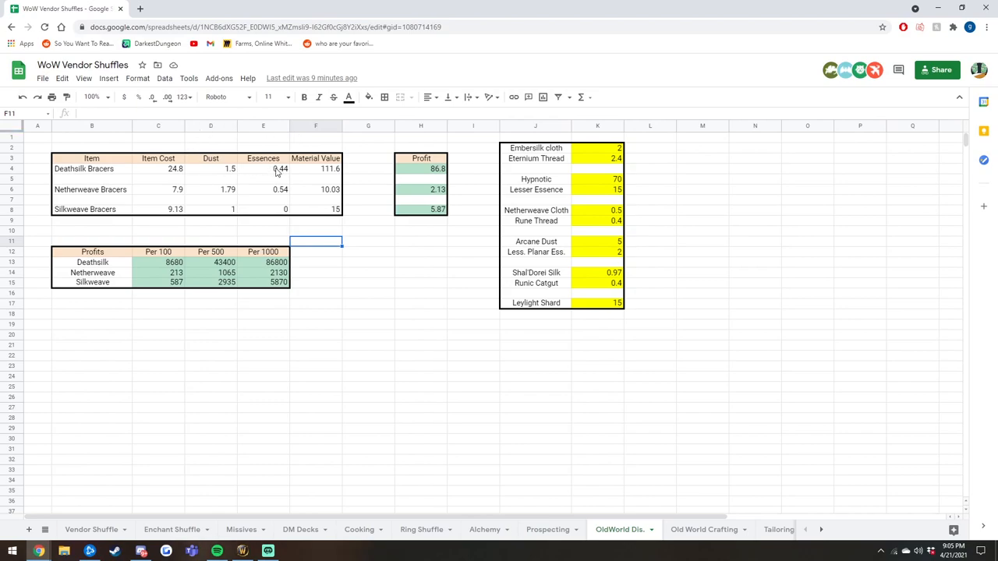
Review material value and profit formulas for Deathsilk, Netherweave and Silkweave Bracers
{"action": "left_click", "coordinate": [316, 169]}
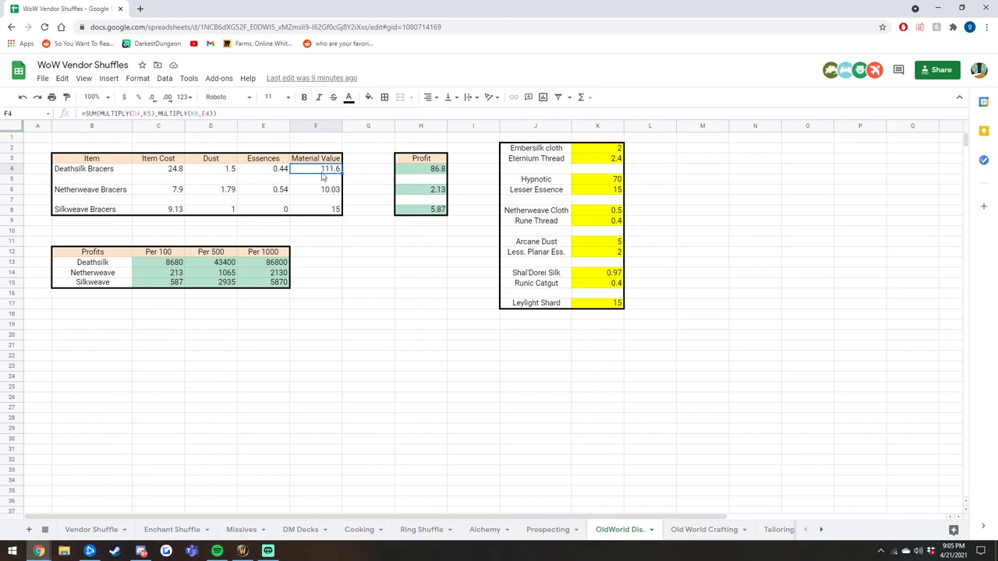
{"action": "mouse_move", "coordinate": [328, 177]}
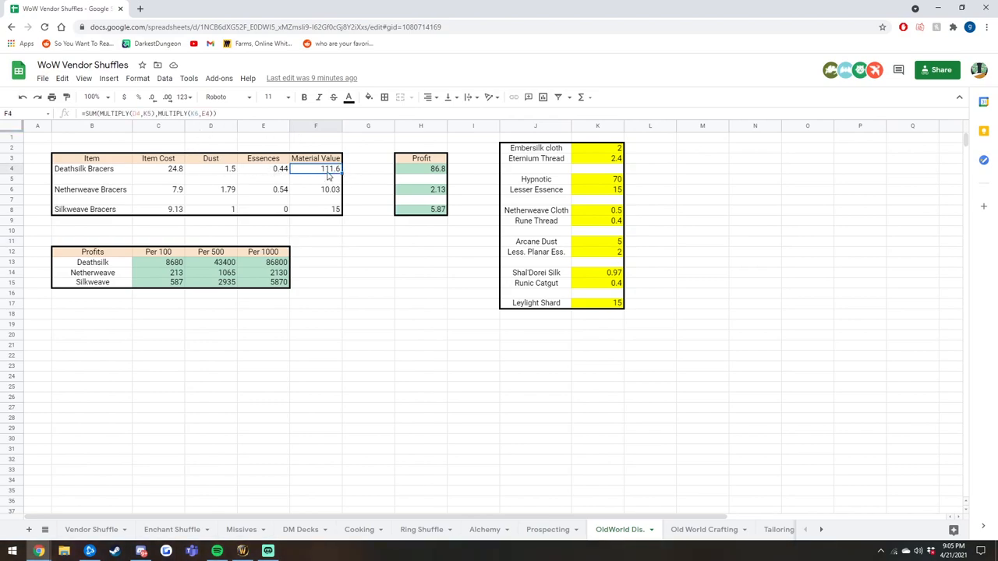
{"action": "left_click", "coordinate": [421, 240]}
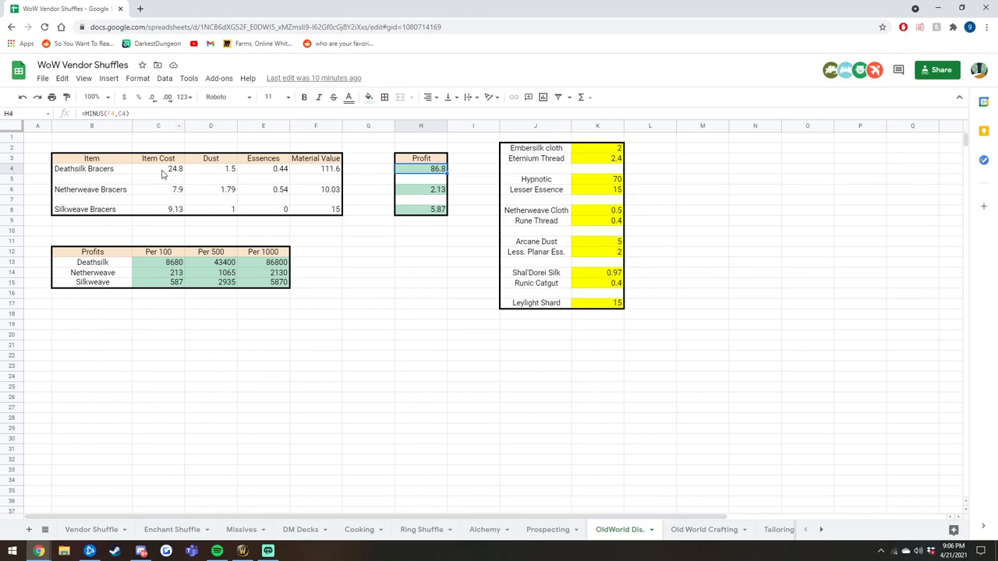
{"action": "mouse_move", "coordinate": [418, 176]}
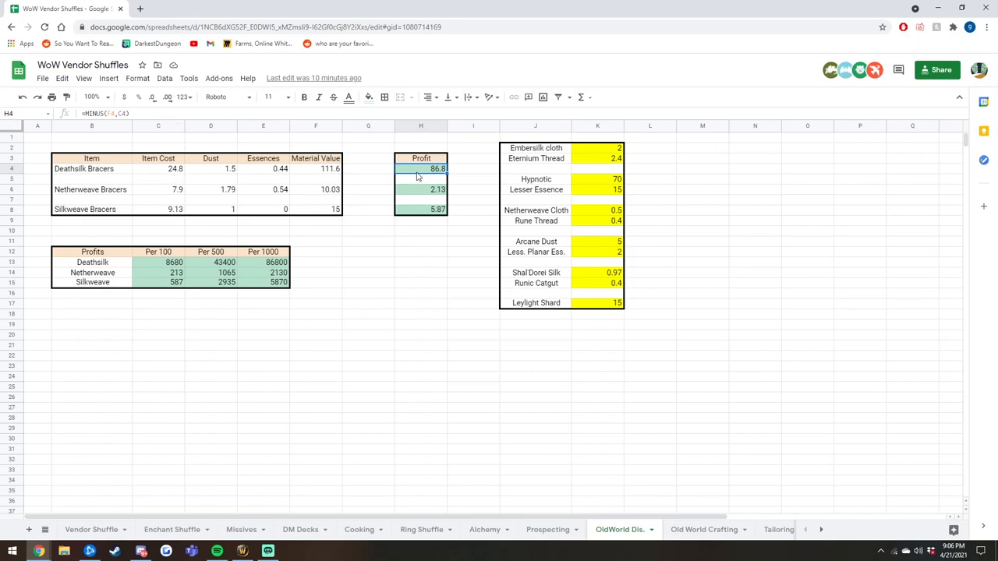
{"action": "mouse_move", "coordinate": [503, 242]}
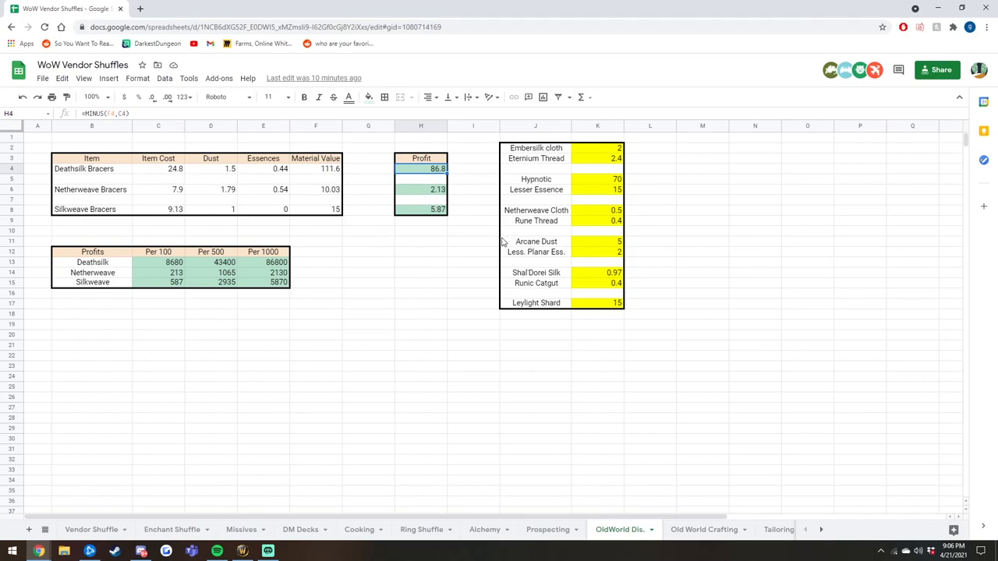
{"action": "left_click", "coordinate": [421, 221]}
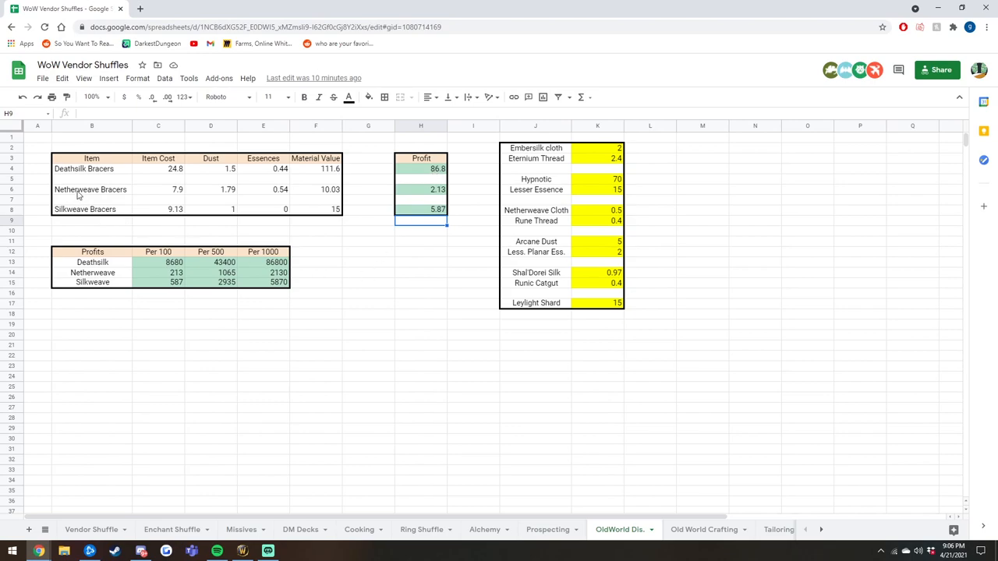
{"action": "left_click", "coordinate": [420, 190]}
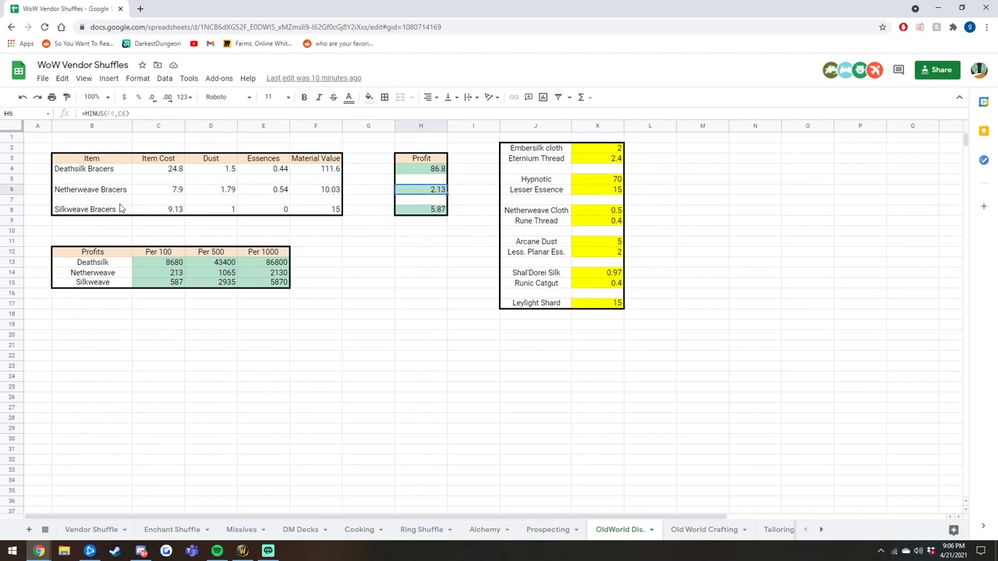
{"action": "left_click", "coordinate": [92, 209]}
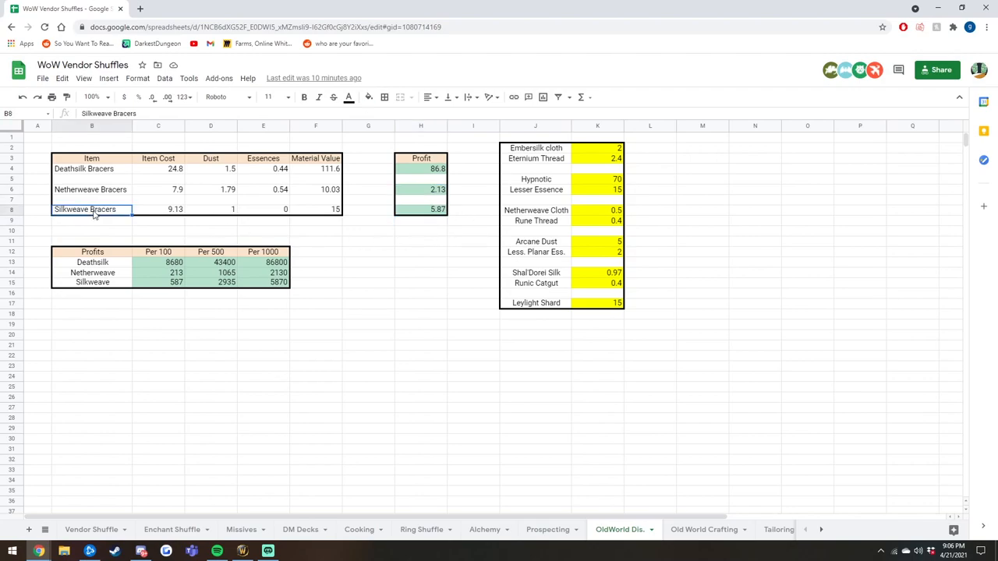
{"action": "left_click", "coordinate": [421, 209]}
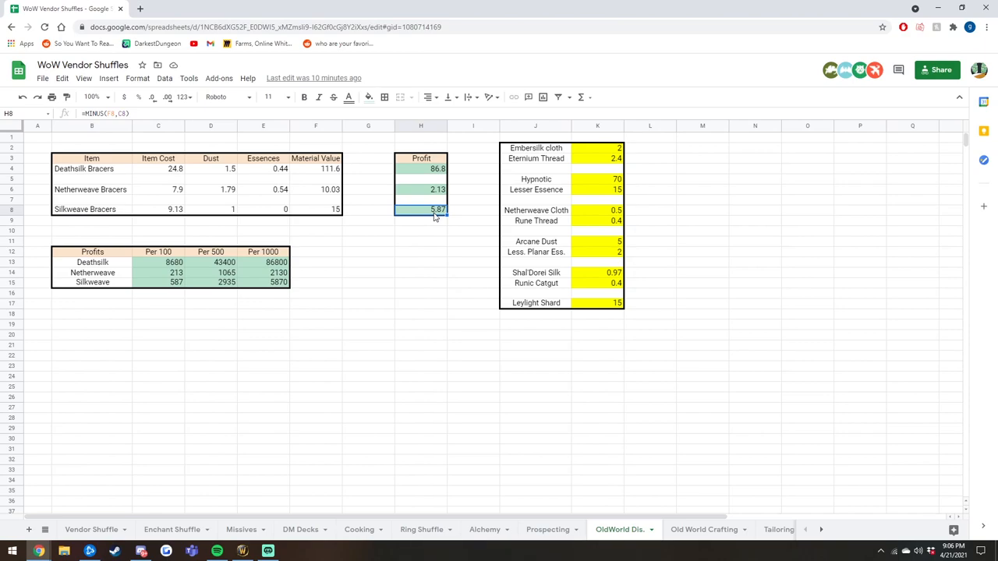
Check the Per 1000 profits column, then search the auction house for Hypnotic Dust
{"action": "left_click", "coordinate": [158, 397]}
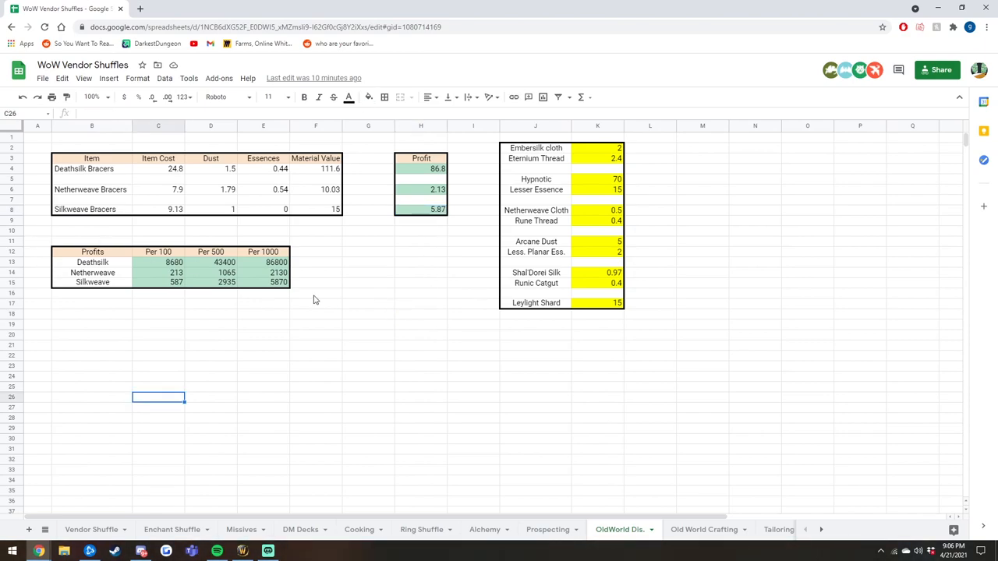
{"action": "mouse_move", "coordinate": [159, 248]}
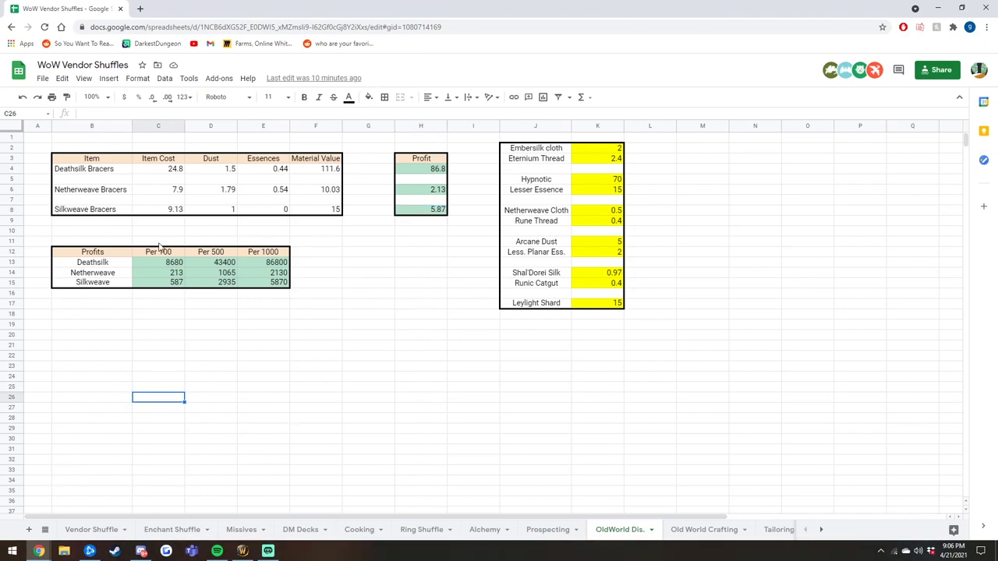
{"action": "mouse_move", "coordinate": [349, 306]}
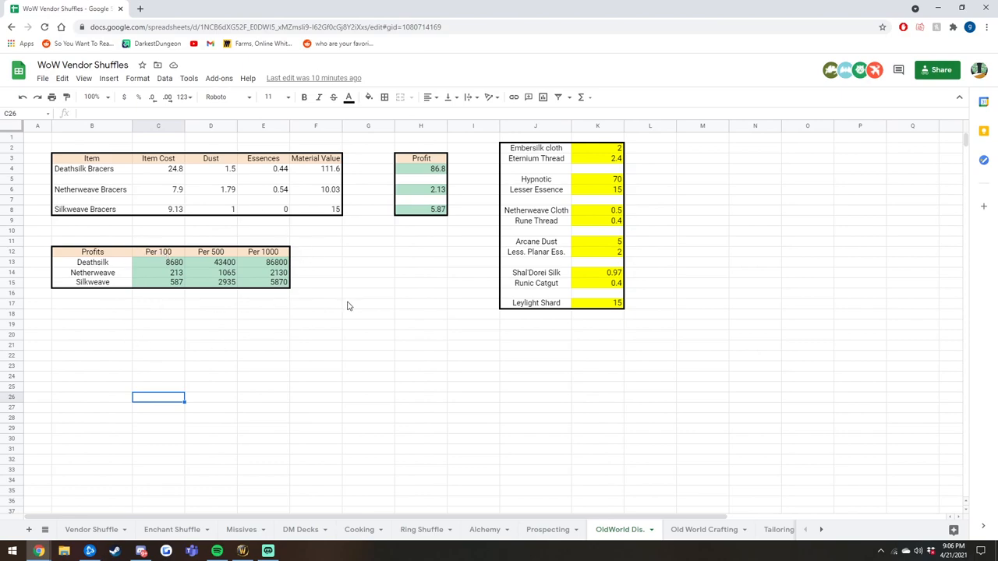
{"action": "left_click", "coordinate": [158, 251]}
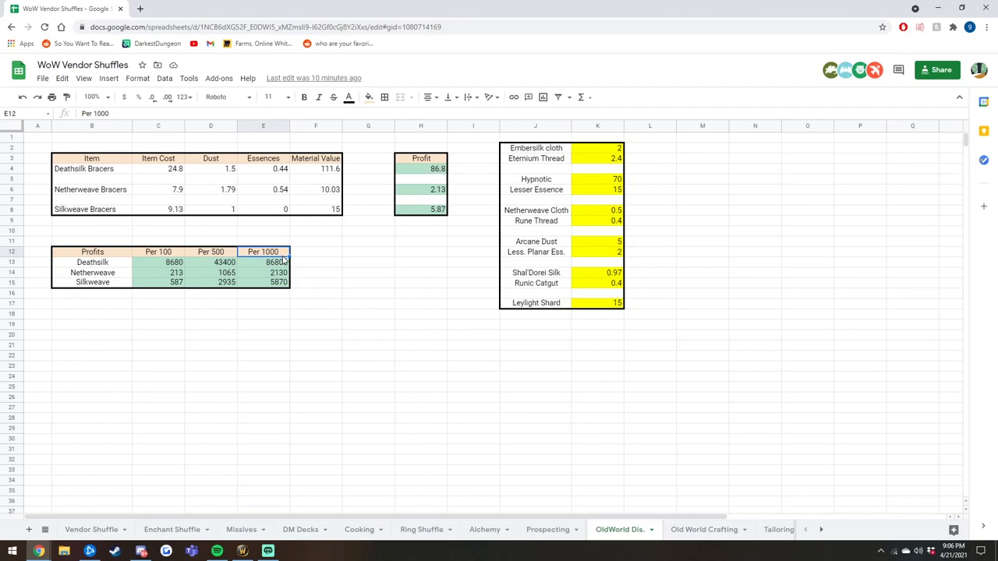
{"action": "left_click", "coordinate": [368, 315]}
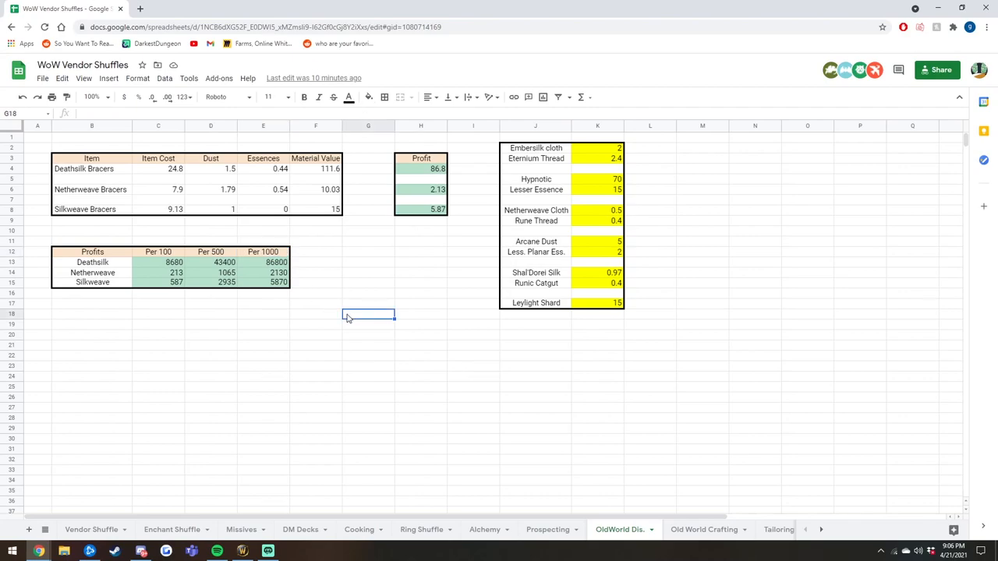
{"action": "mouse_move", "coordinate": [366, 320]}
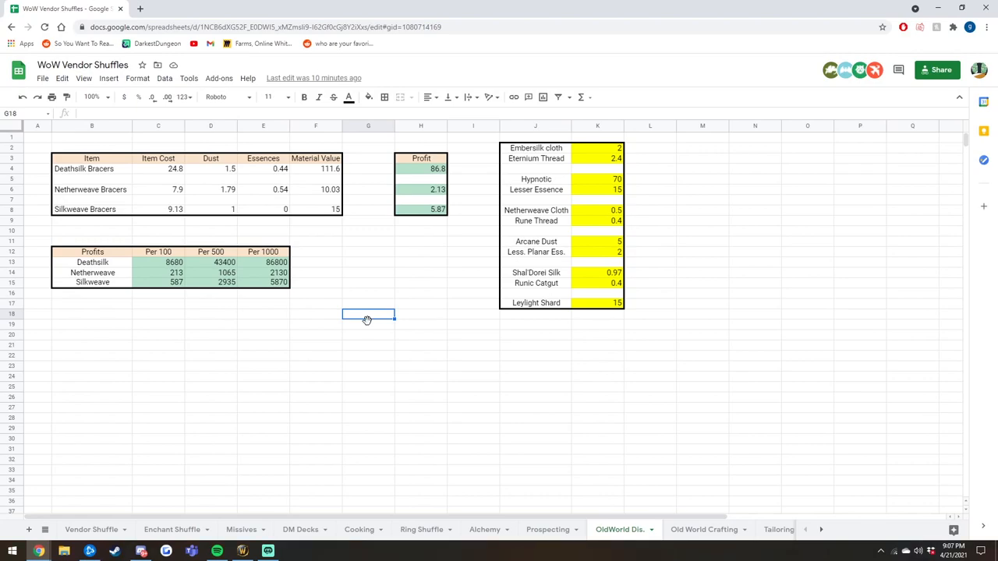
{"action": "left_click", "coordinate": [368, 282]}
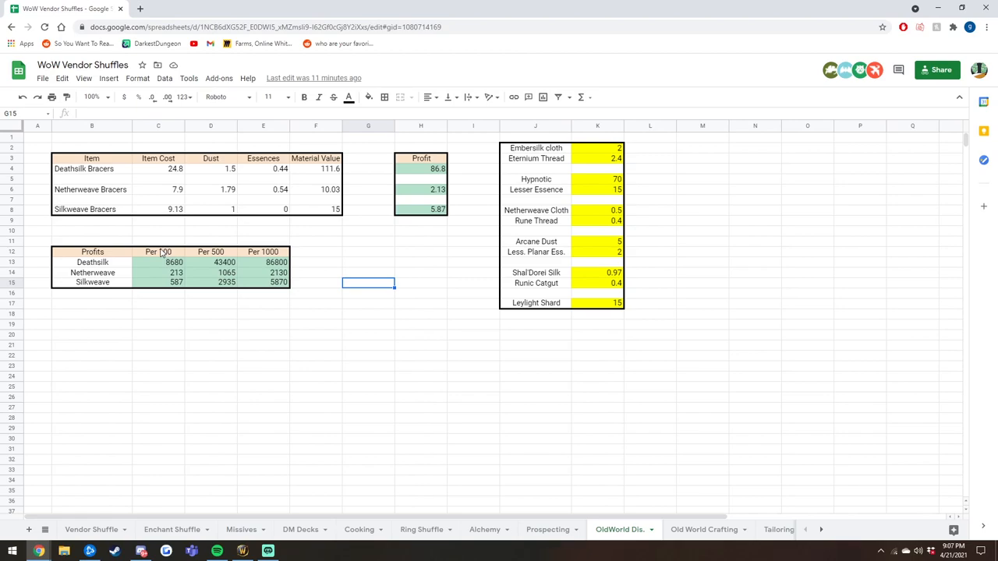
{"action": "left_click", "coordinate": [421, 335]}
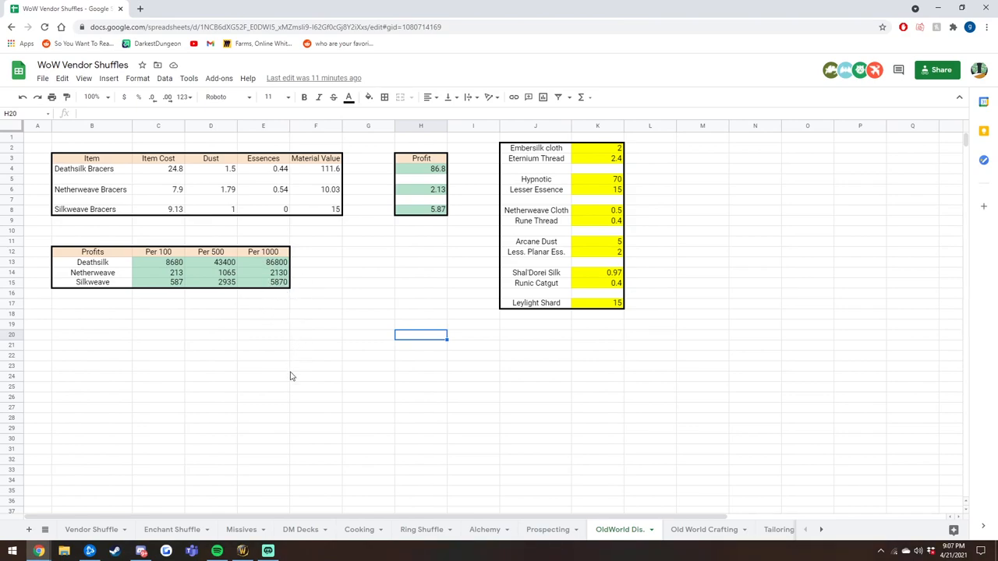
{"action": "left_click", "coordinate": [368, 282]}
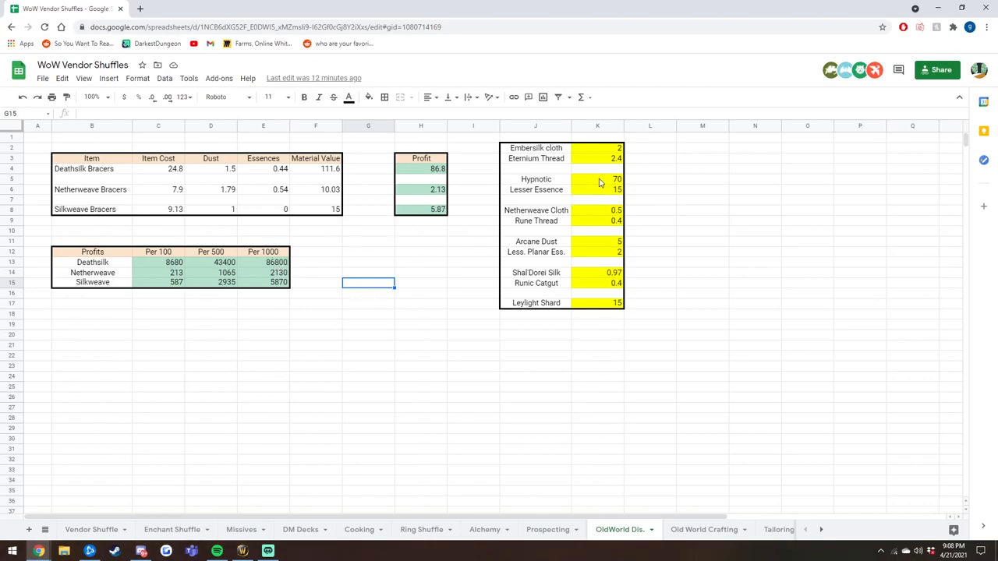
{"action": "mouse_move", "coordinate": [571, 180]}
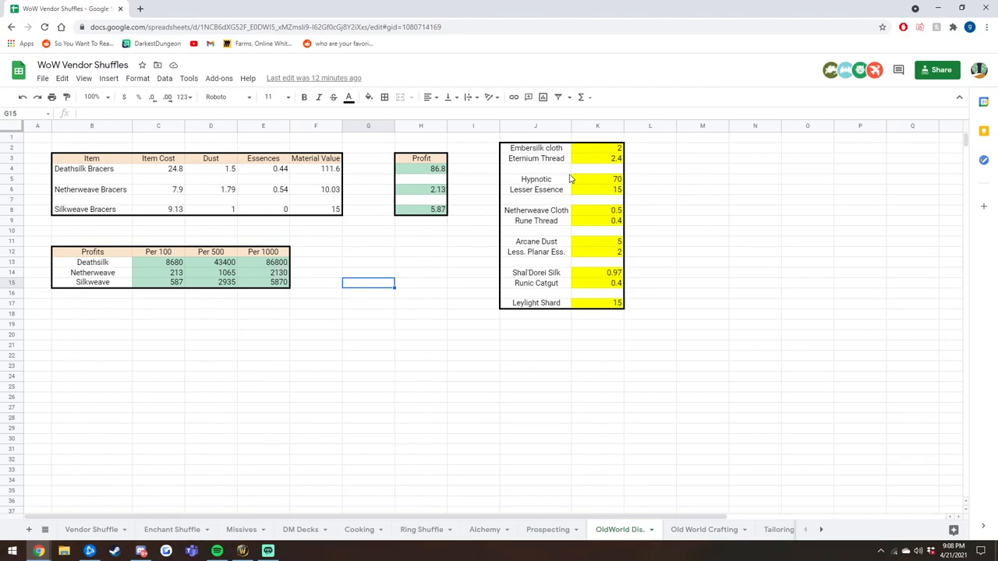
{"action": "mouse_move", "coordinate": [600, 182]}
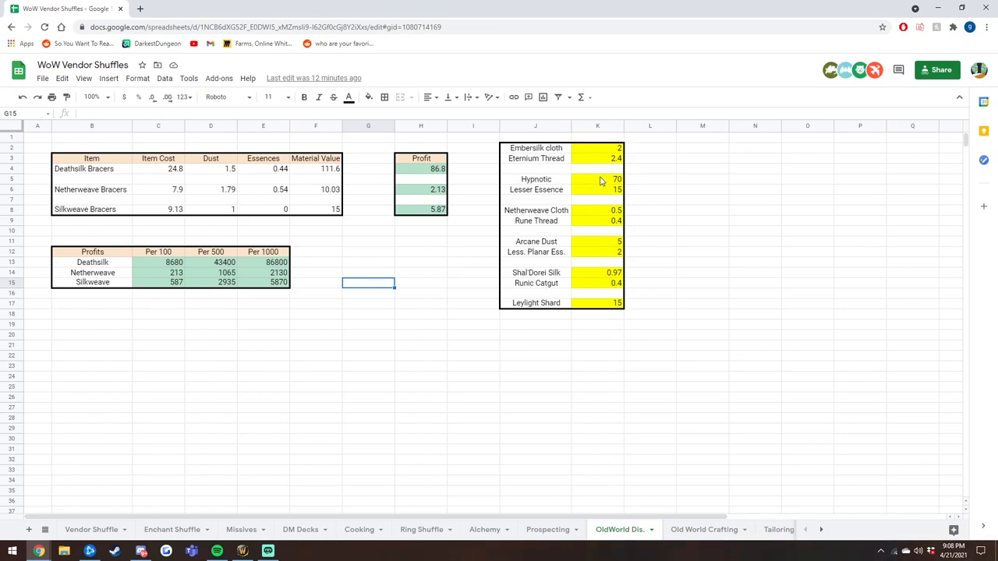
{"action": "mouse_move", "coordinate": [618, 248]}
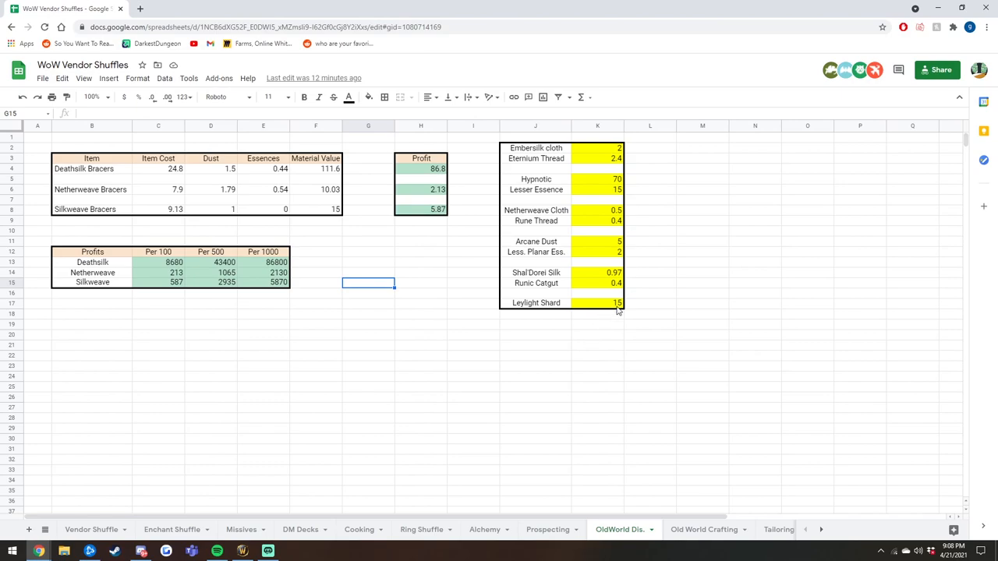
{"action": "mouse_move", "coordinate": [676, 213]}
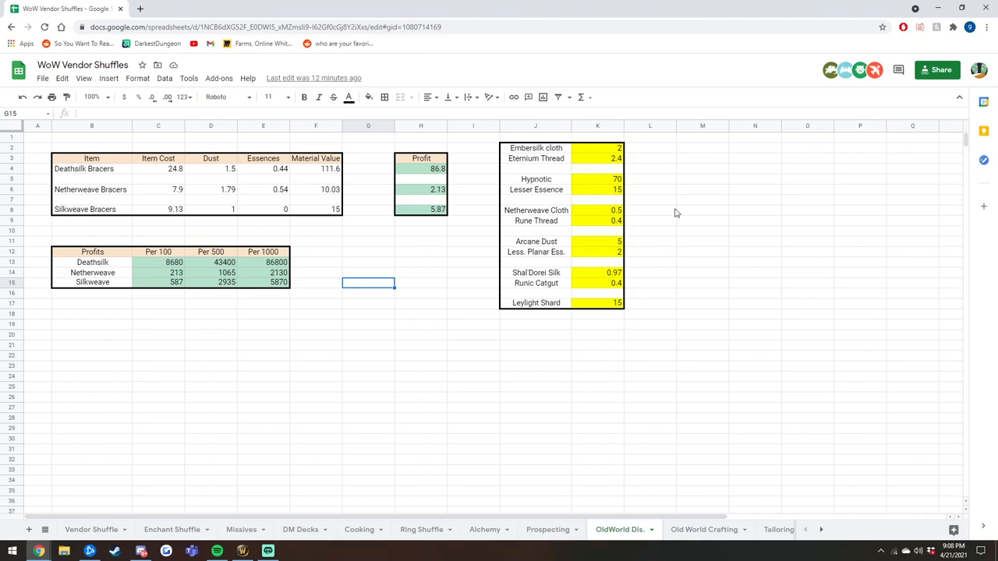
{"action": "mouse_move", "coordinate": [305, 217]}
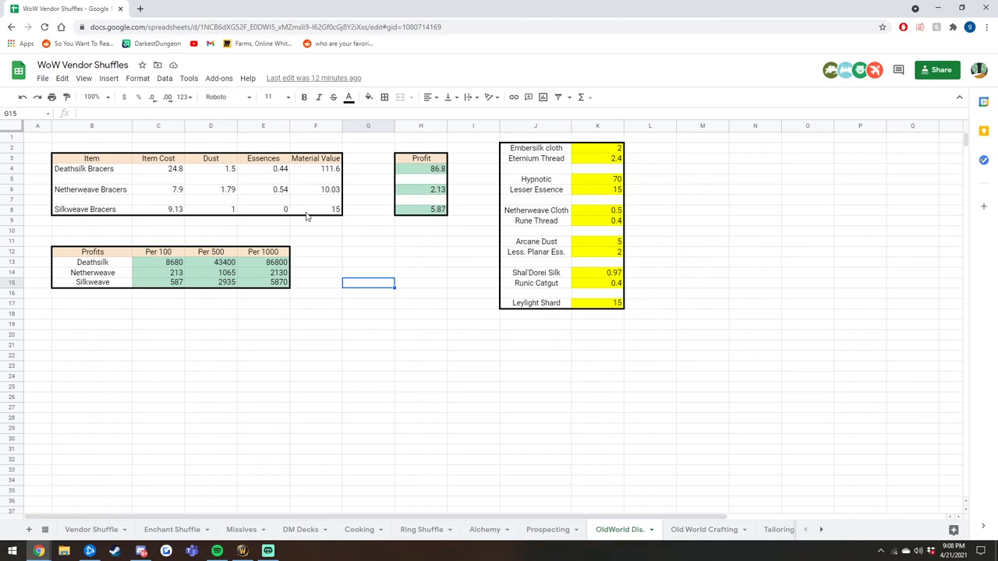
{"action": "mouse_move", "coordinate": [421, 328]}
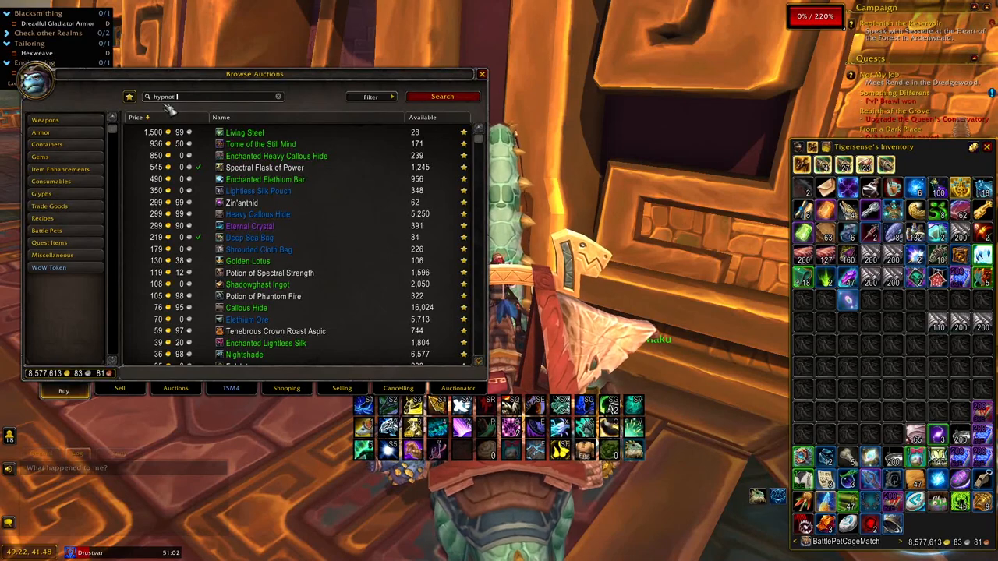
{"action": "left_click", "coordinate": [442, 96]}
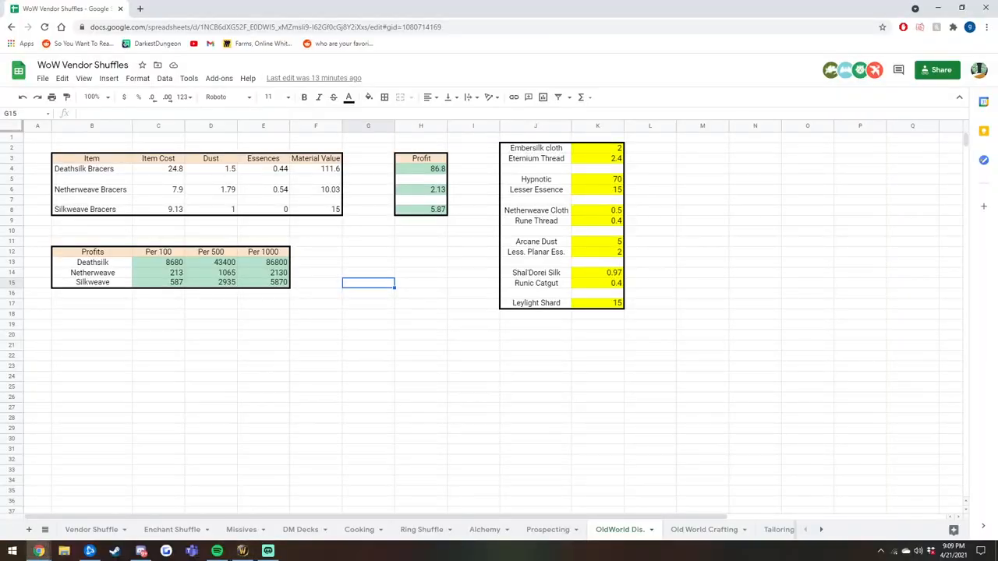
{"action": "mouse_move", "coordinate": [600, 185]}
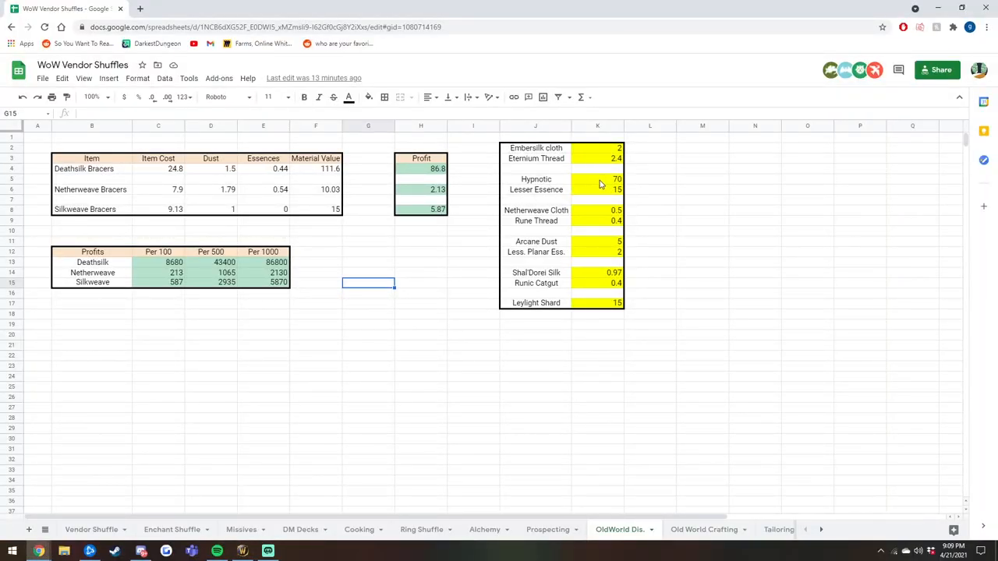
Set the Hypnotic Dust price in K5 to 36 and verify Deathsilk profit becomes 35.8
{"action": "left_click", "coordinate": [597, 180]}
{"action": "type", "text": "36"}
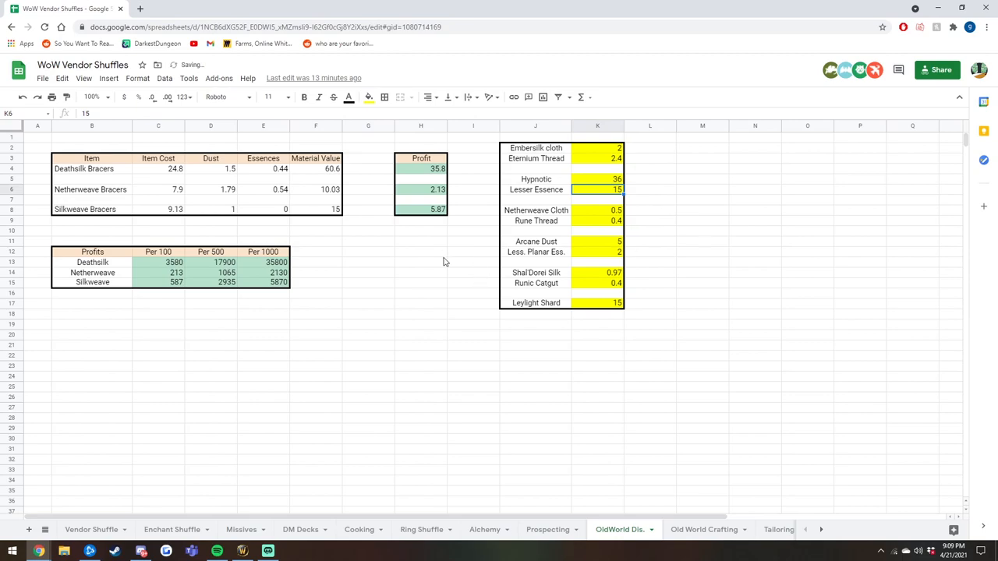
{"action": "left_click", "coordinate": [421, 251]}
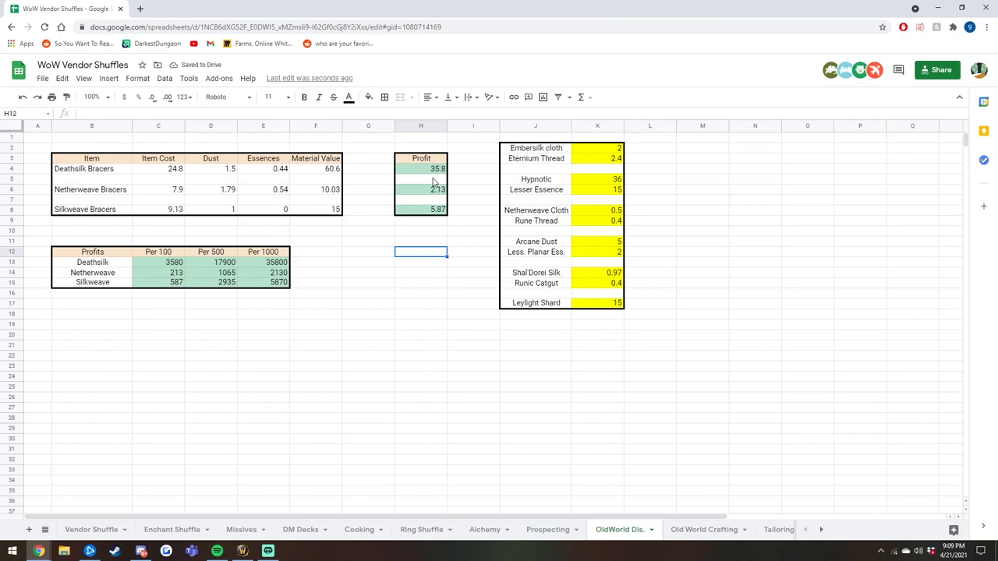
{"action": "mouse_move", "coordinate": [304, 242]}
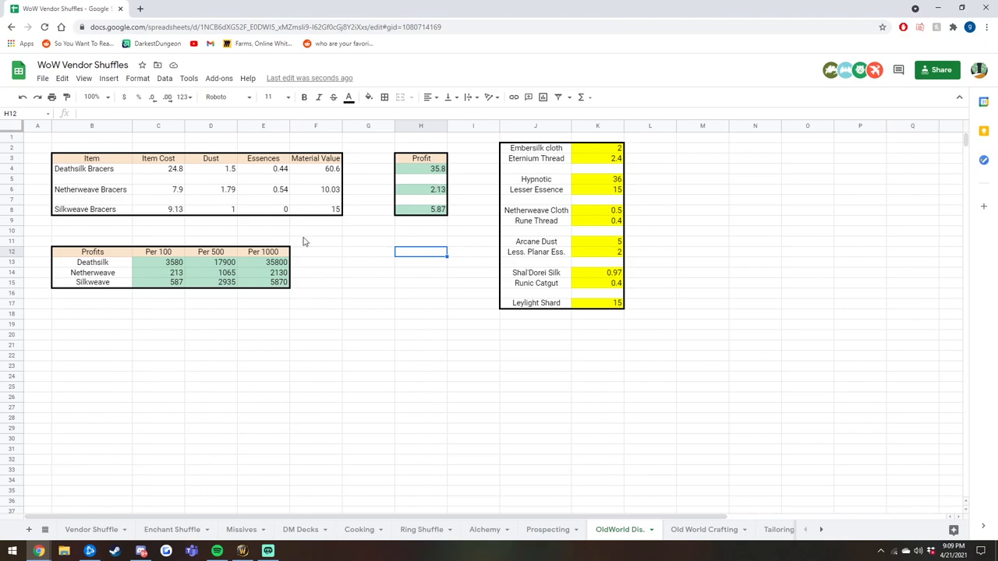
{"action": "mouse_move", "coordinate": [276, 269]}
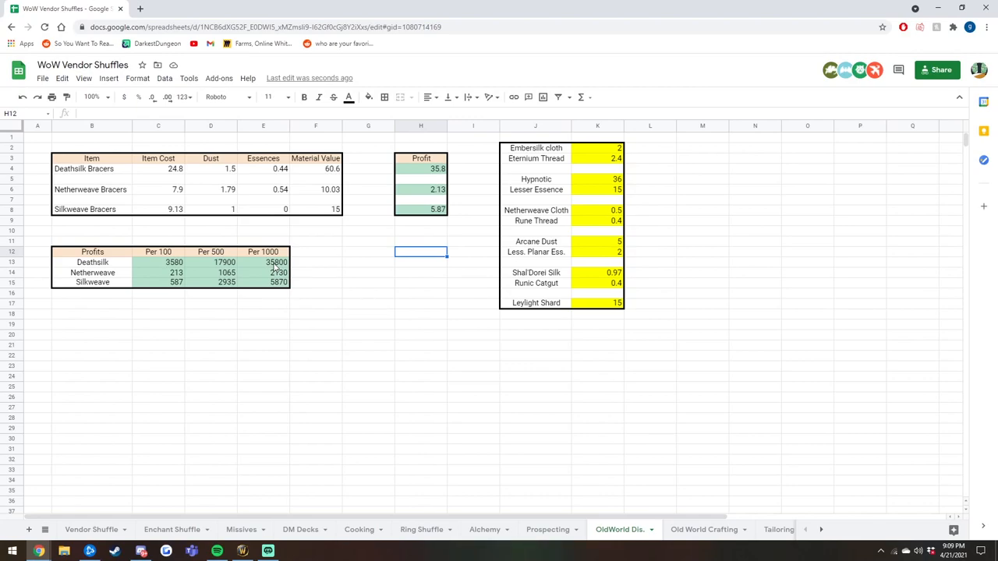
{"action": "mouse_move", "coordinate": [475, 263]}
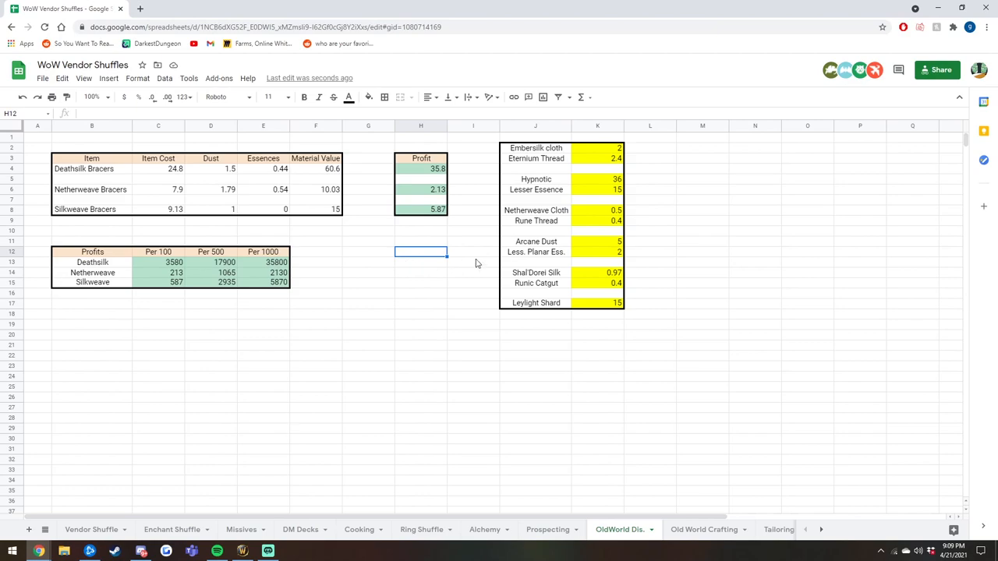
{"action": "mouse_move", "coordinate": [324, 260]}
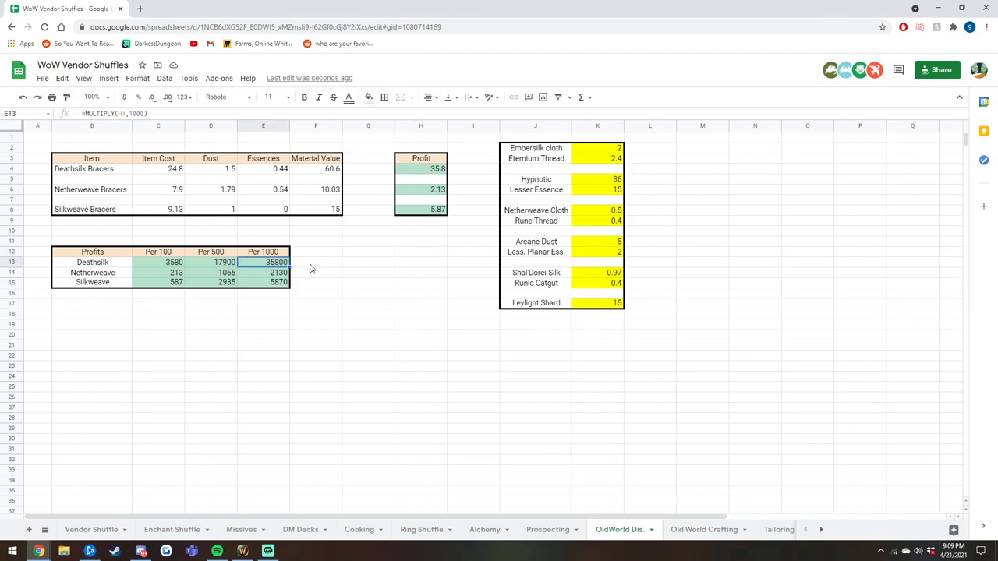
{"action": "left_click", "coordinate": [315, 262]}
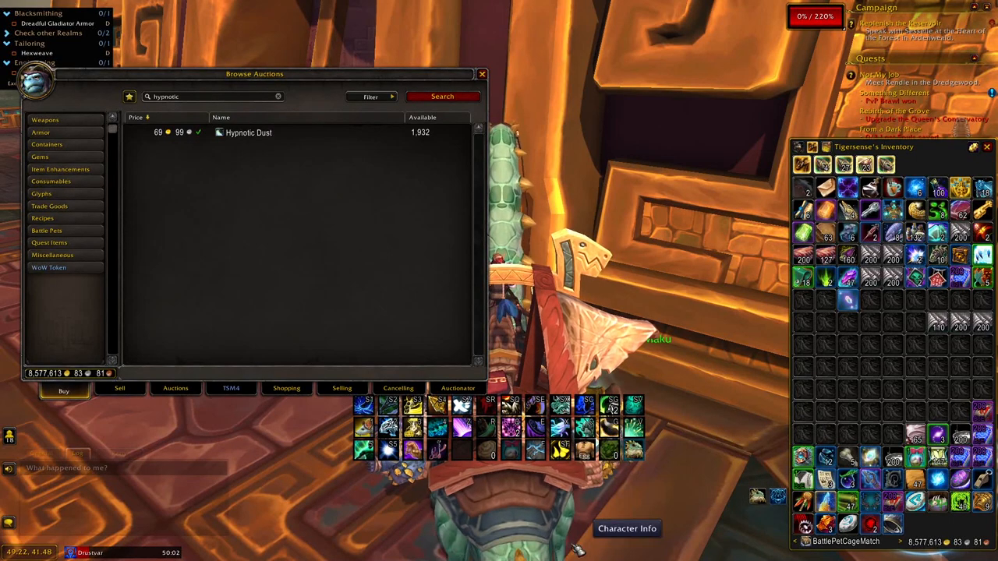
Open the TSM4 crafting window showing Enchanting recipes and a 47-item queue
{"action": "left_click", "coordinate": [231, 387]}
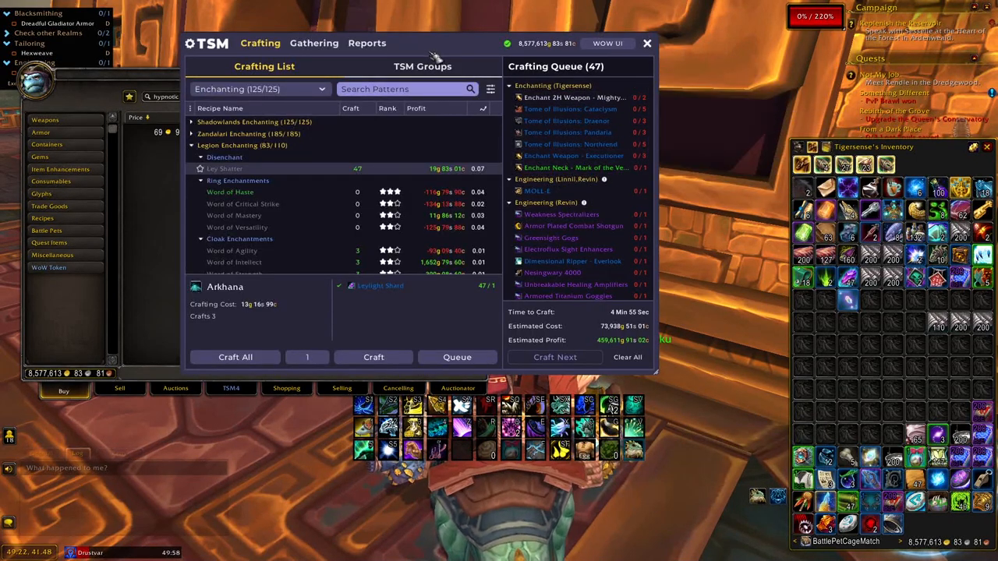
{"action": "mouse_move", "coordinate": [569, 168]}
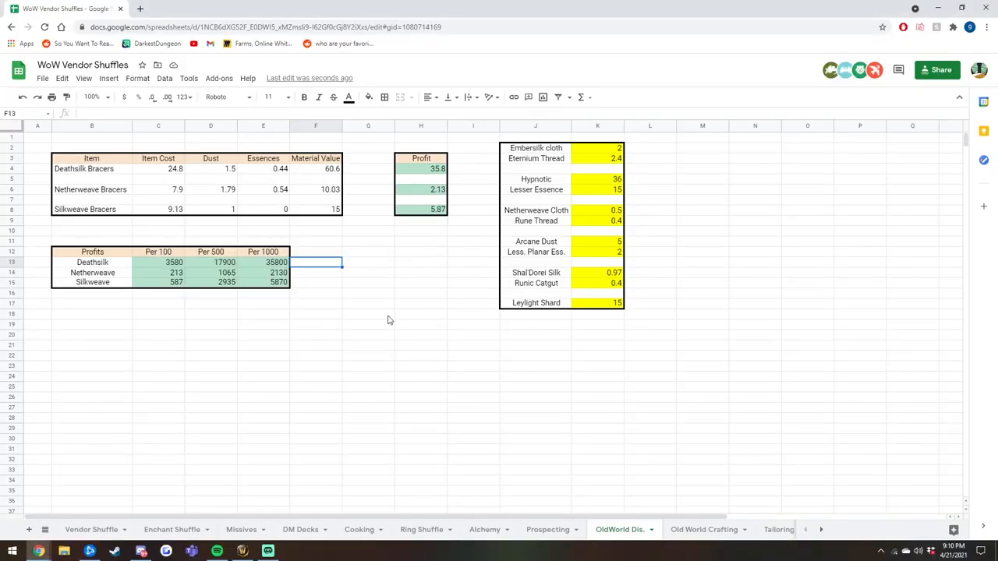
{"action": "left_click", "coordinate": [368, 314]}
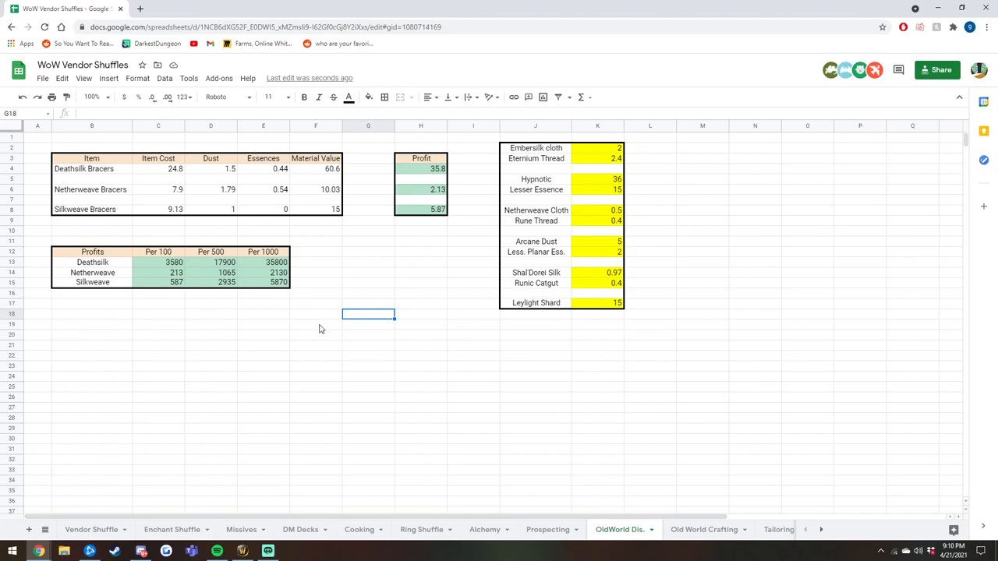
{"action": "mouse_move", "coordinate": [326, 330]}
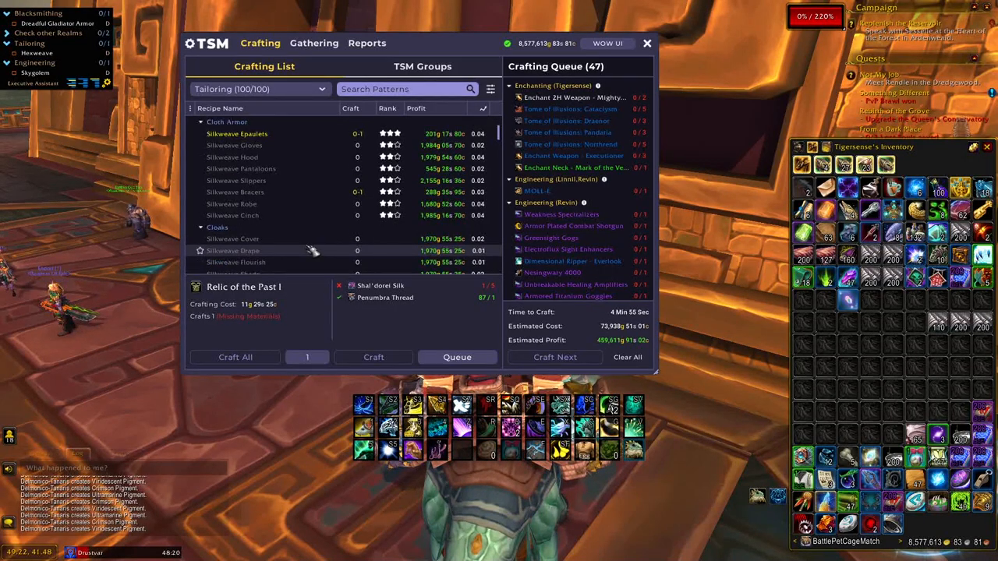
Choose Tailoring in the TSM profession dropdown to list the Silkweave recipes
{"action": "left_click", "coordinate": [234, 191]}
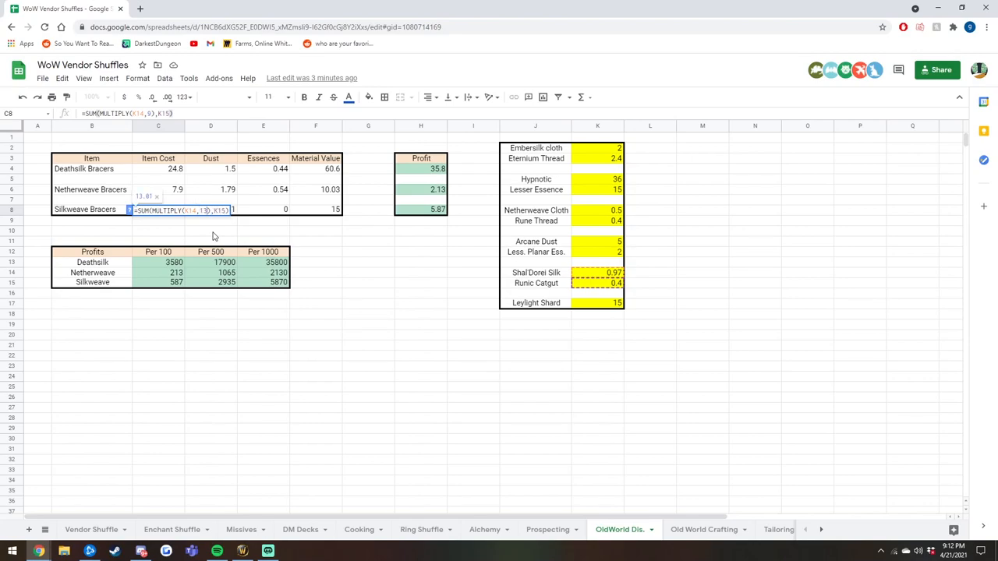
{"action": "key", "text": "Return"}
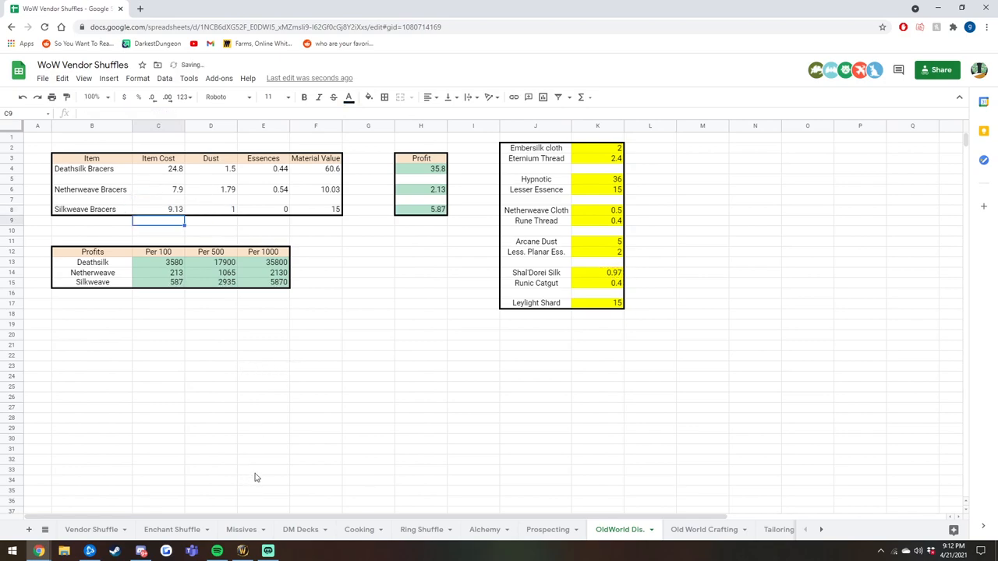
{"action": "left_click", "coordinate": [158, 209]}
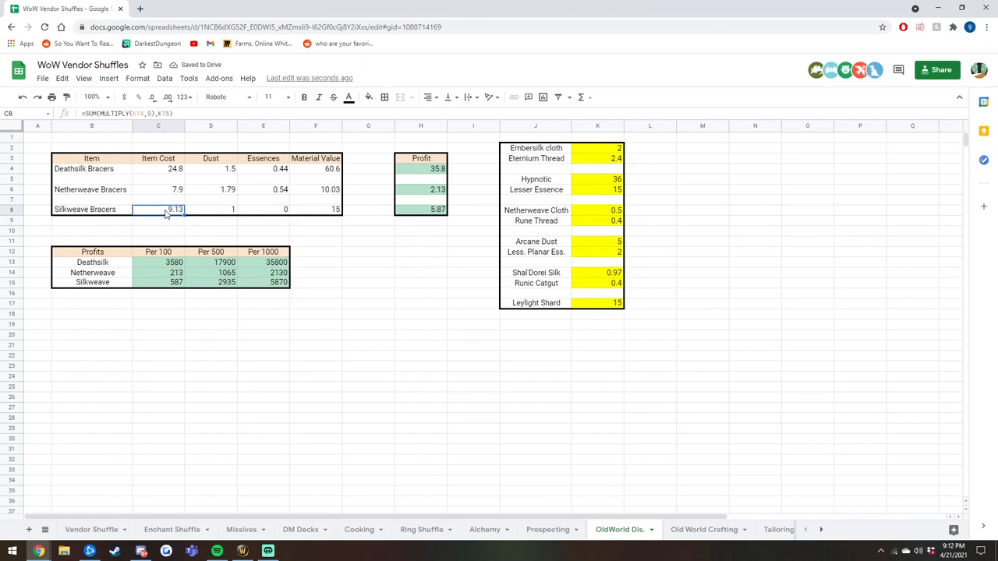
{"action": "left_click", "coordinate": [263, 397]}
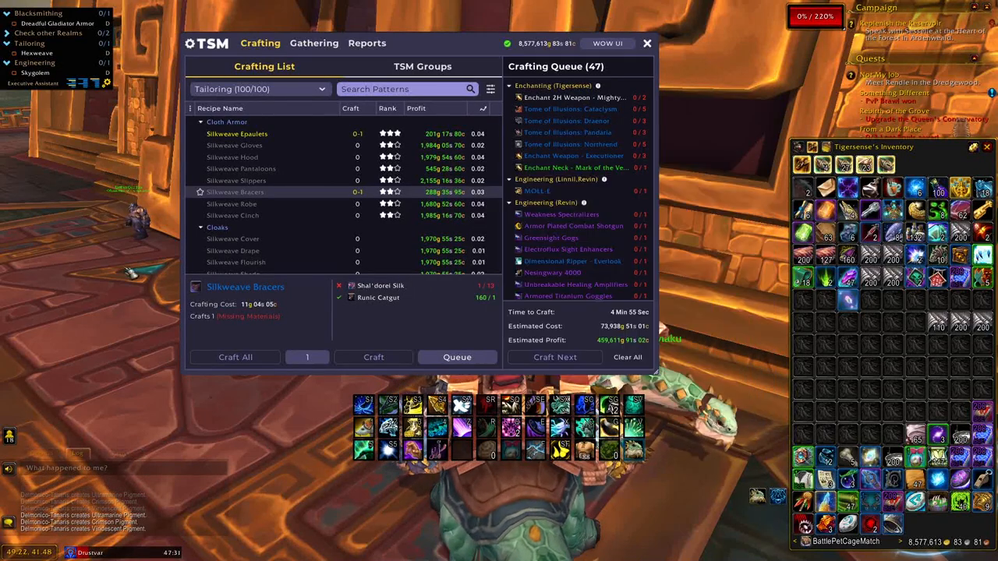
{"action": "mouse_move", "coordinate": [235, 192]}
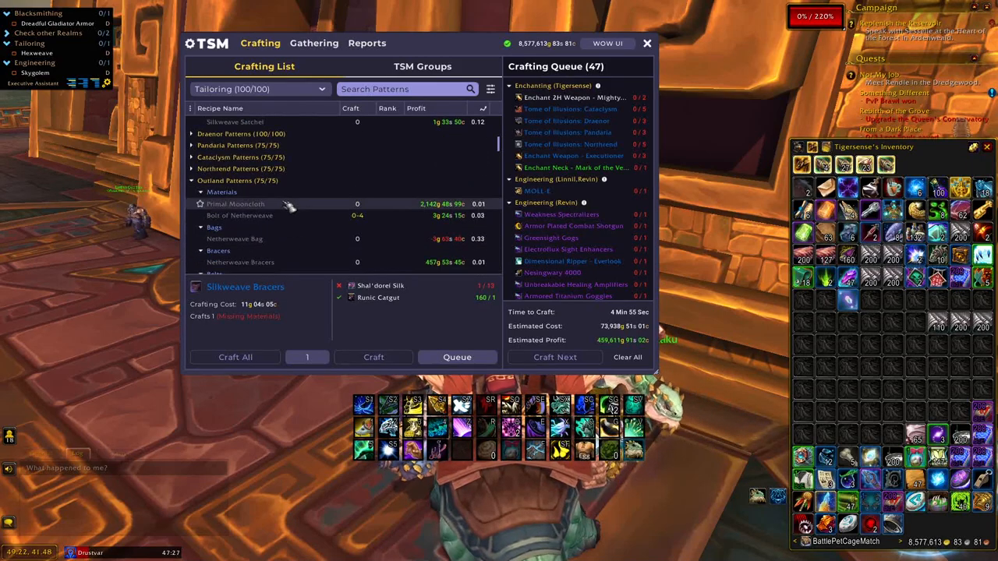
View Netherweave Bracers, then Deathsilk Bracers needing Bolt of Embersilk Cloth and Eternium Thread
{"action": "left_click", "coordinate": [240, 192]}
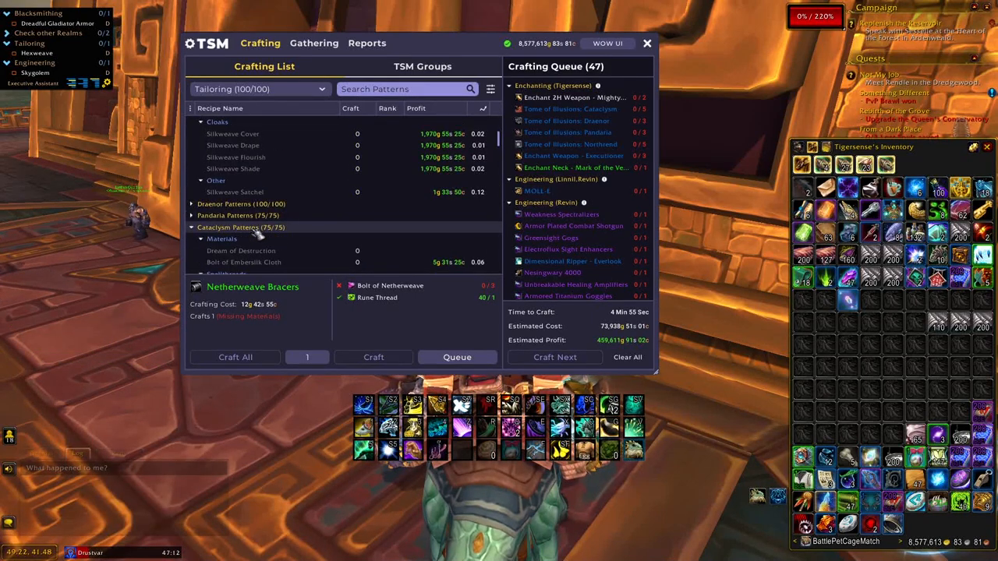
{"action": "scroll", "scroll_direction": "down", "scroll_amount": 3}
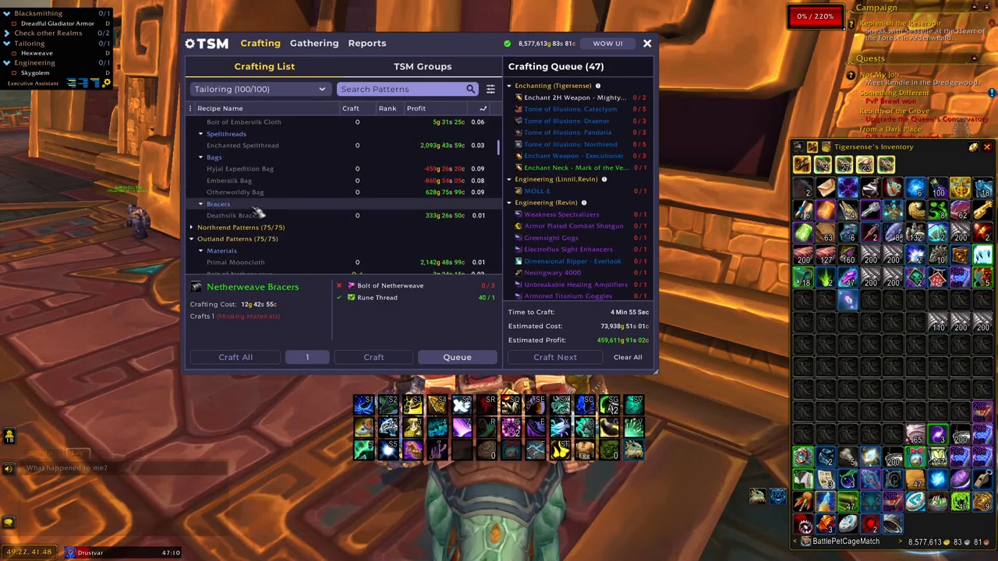
{"action": "left_click", "coordinate": [234, 215]}
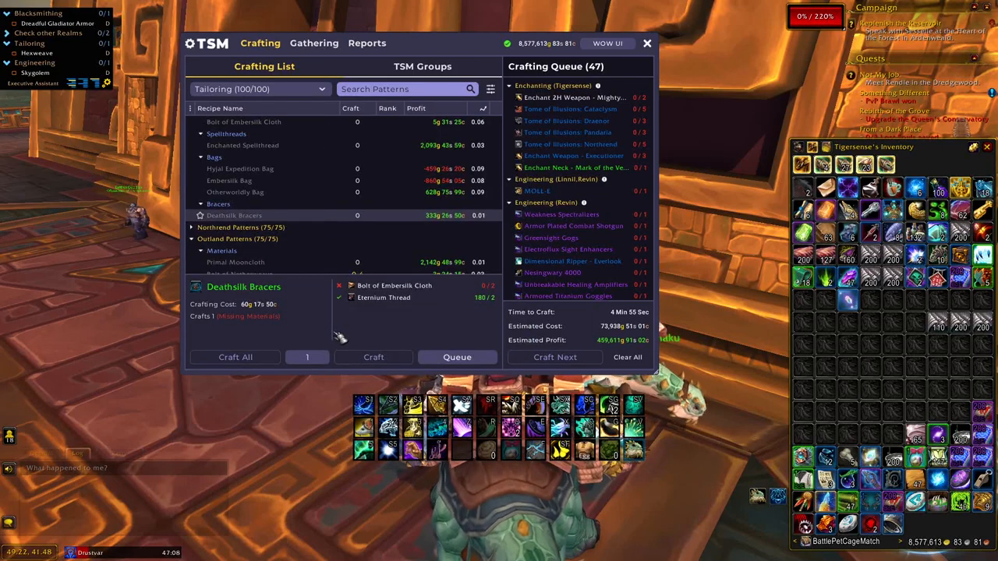